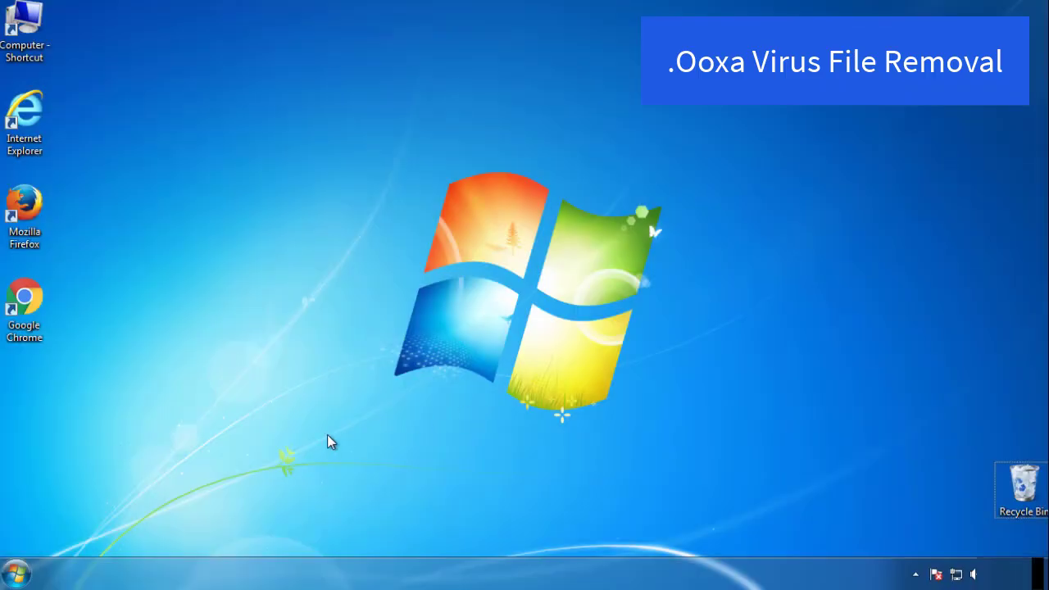
Enable Minimal Safe boot in msconfig and restart the computer into Safe Mode.
{"action": "left_click", "coordinate": [16, 573]}
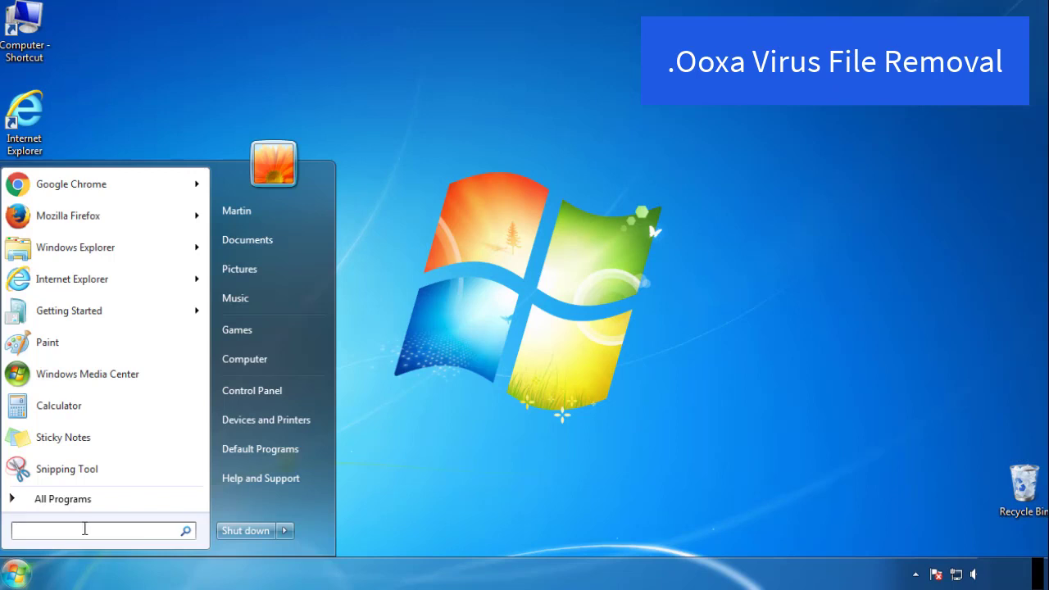
{"action": "type", "text": "mscon"}
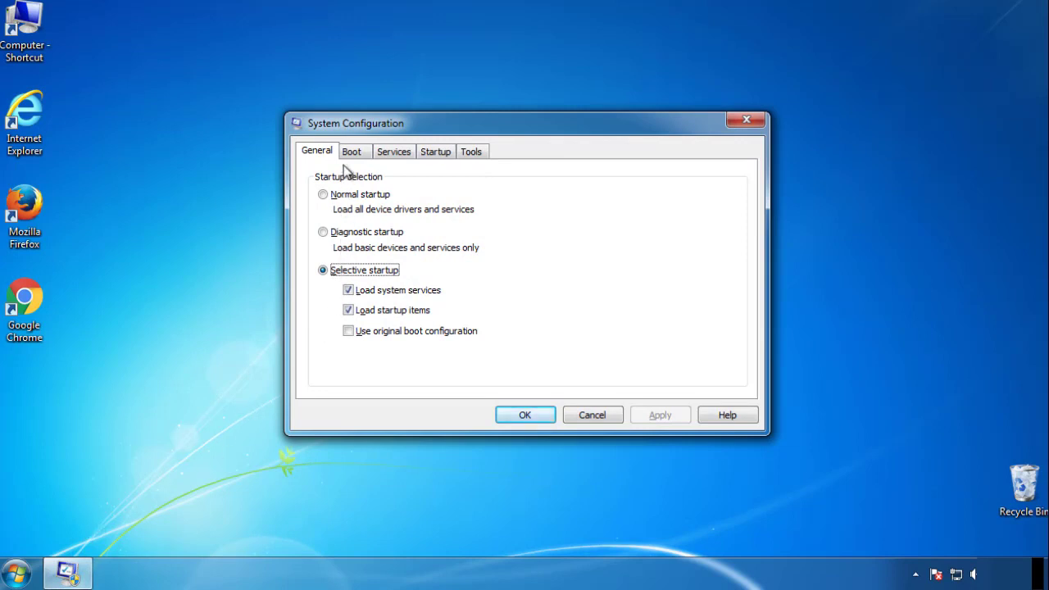
{"action": "left_click", "coordinate": [352, 151]}
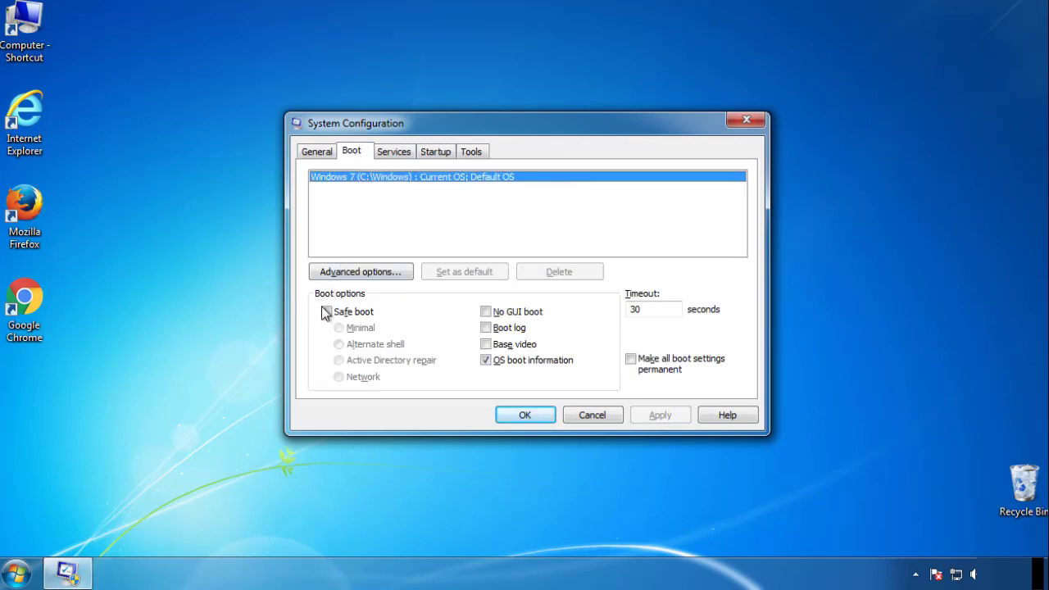
{"action": "left_click", "coordinate": [326, 311]}
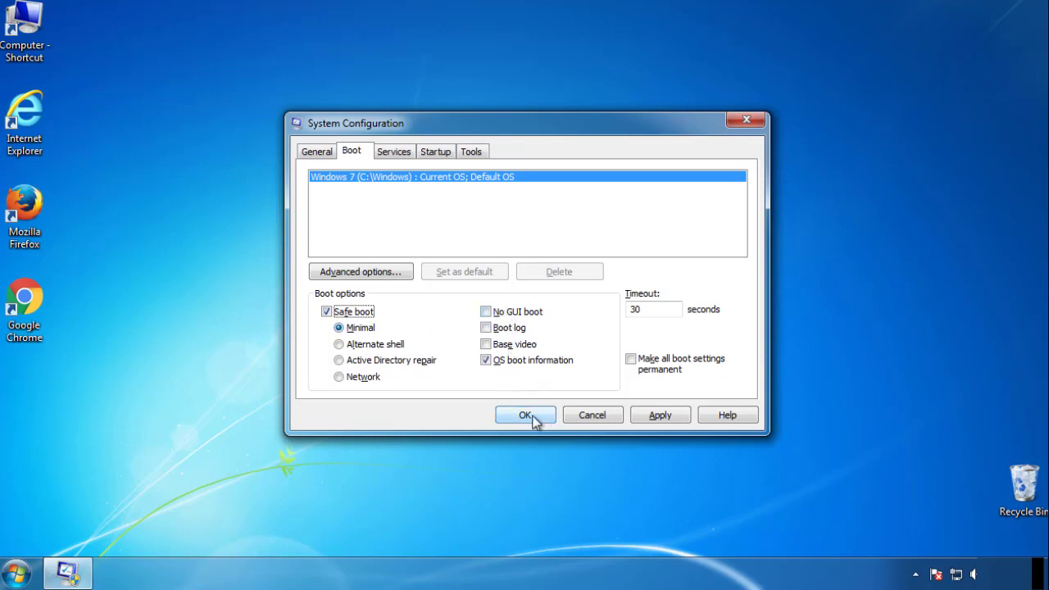
{"action": "left_click", "coordinate": [526, 415]}
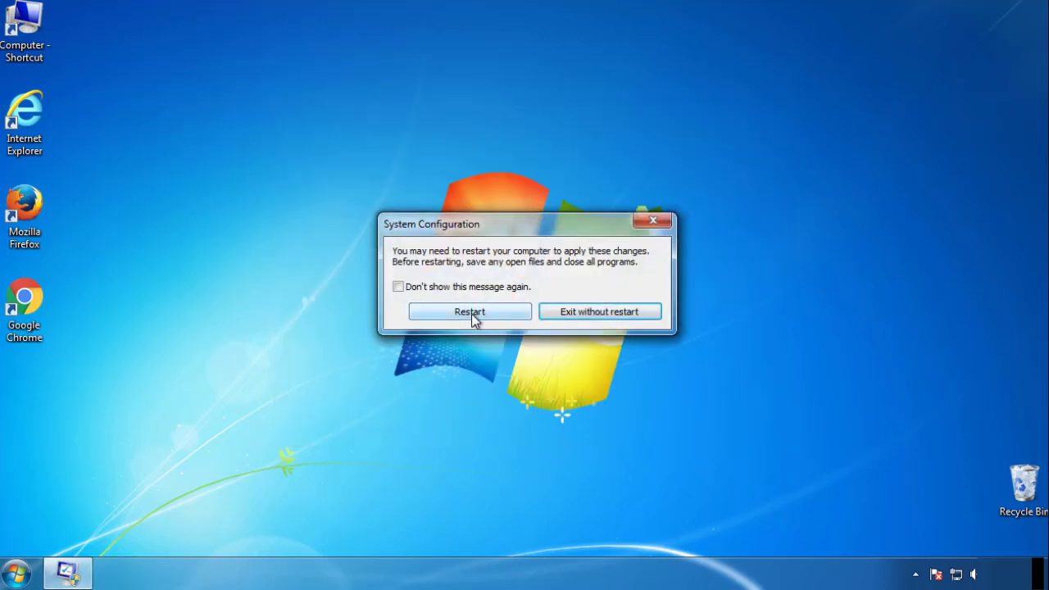
{"action": "left_click", "coordinate": [469, 312]}
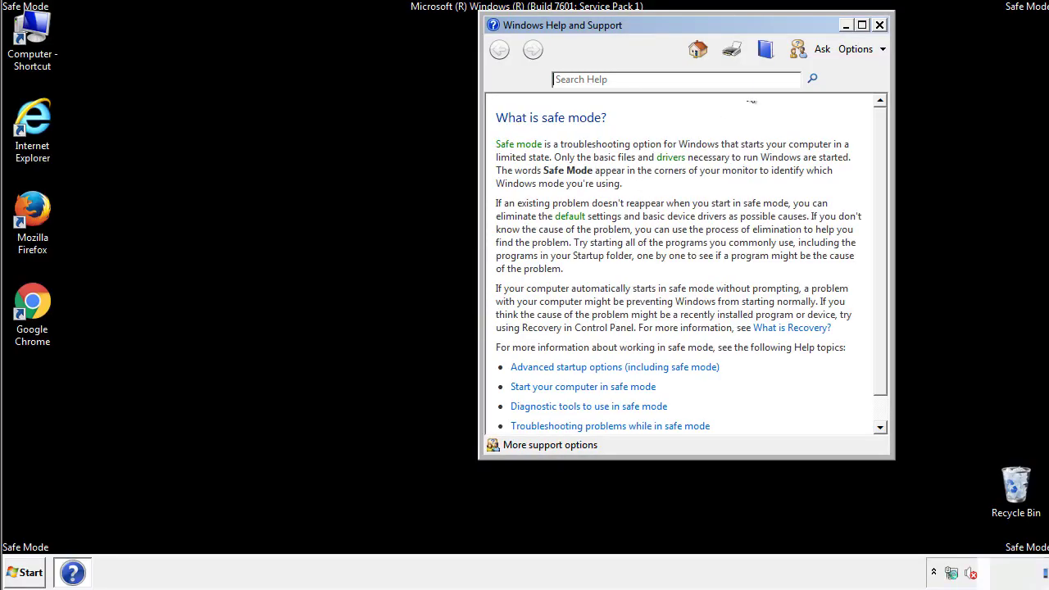
Dismiss Safe Mode help and set Folder Options to show hidden files, folders and drives.
{"action": "left_click", "coordinate": [880, 25]}
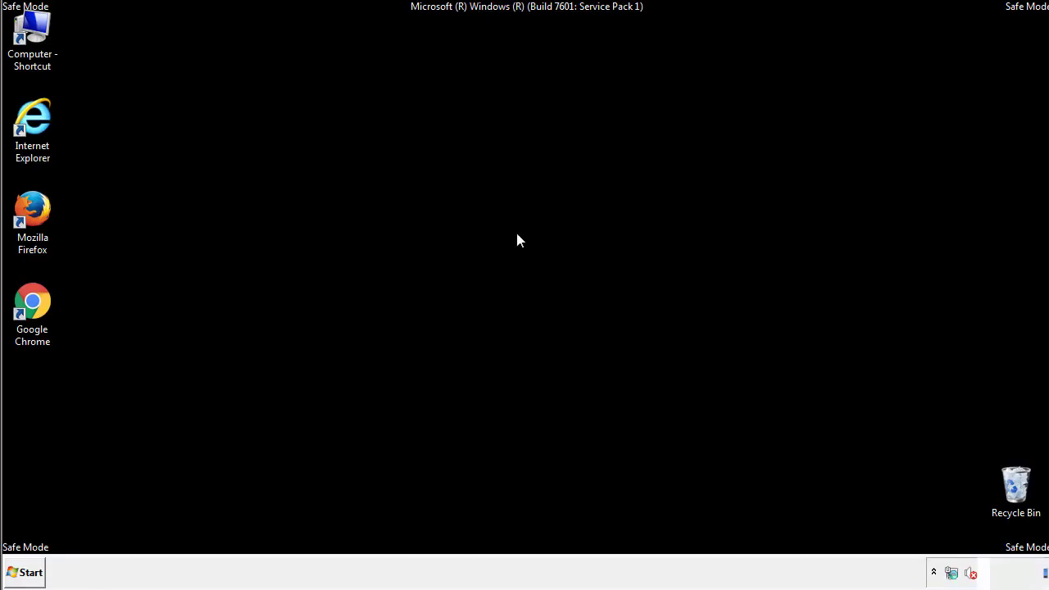
{"action": "left_click", "coordinate": [23, 572]}
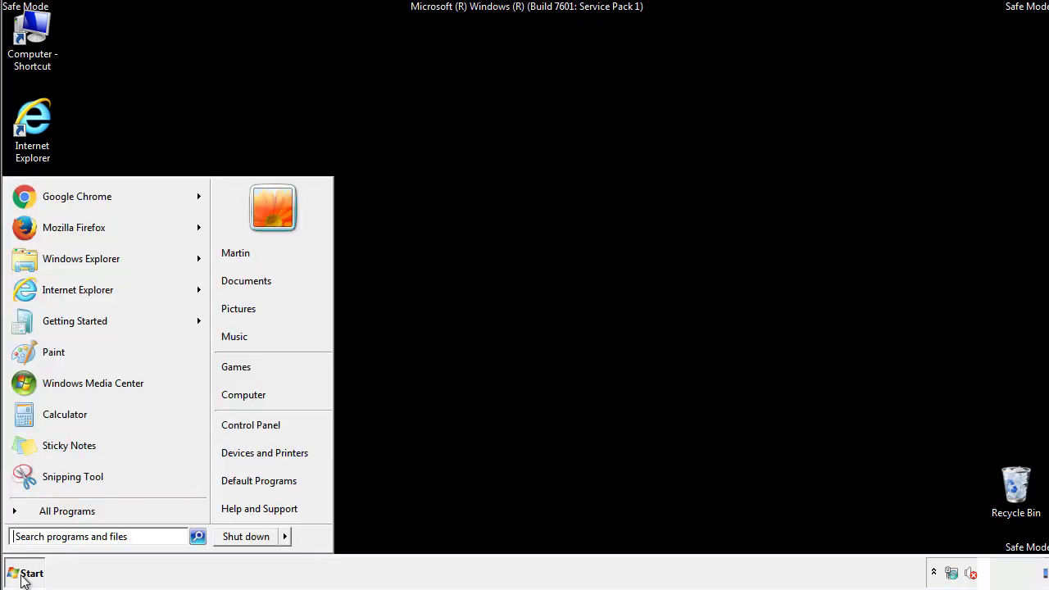
{"action": "left_click", "coordinate": [24, 573]}
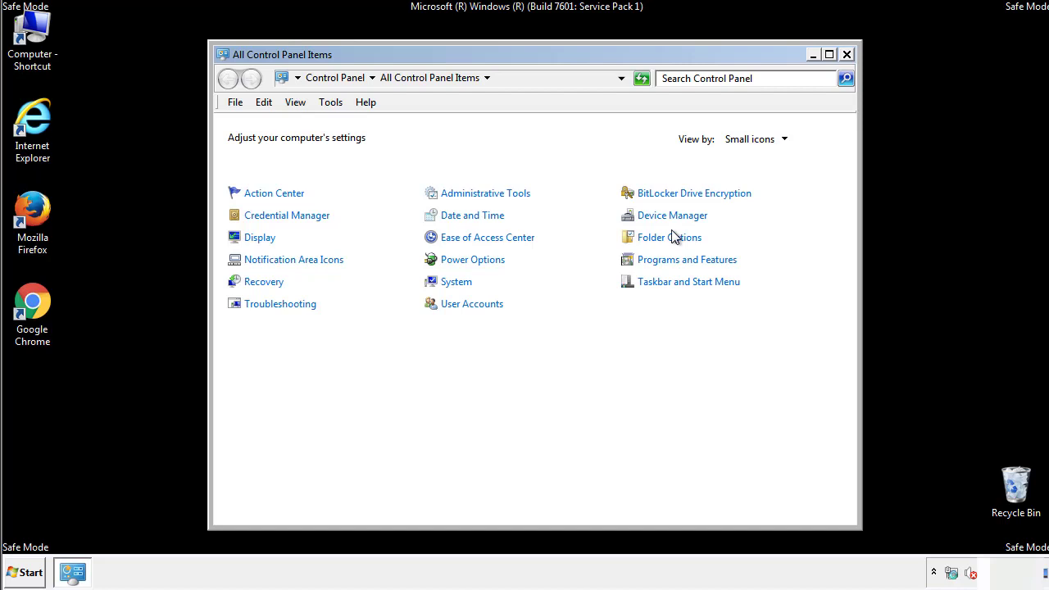
{"action": "left_click", "coordinate": [669, 237]}
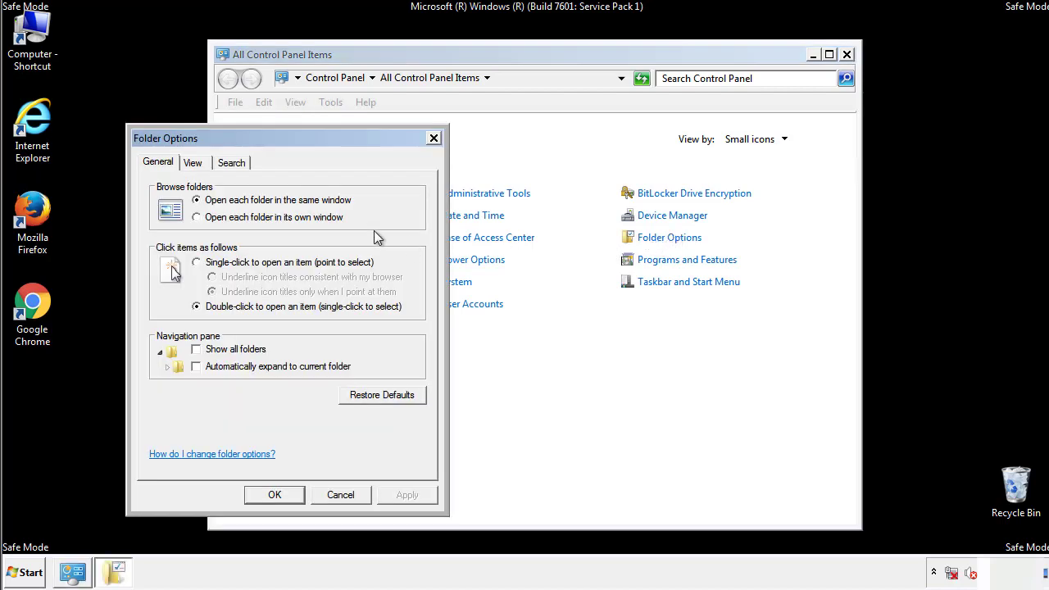
{"action": "left_click", "coordinate": [193, 162]}
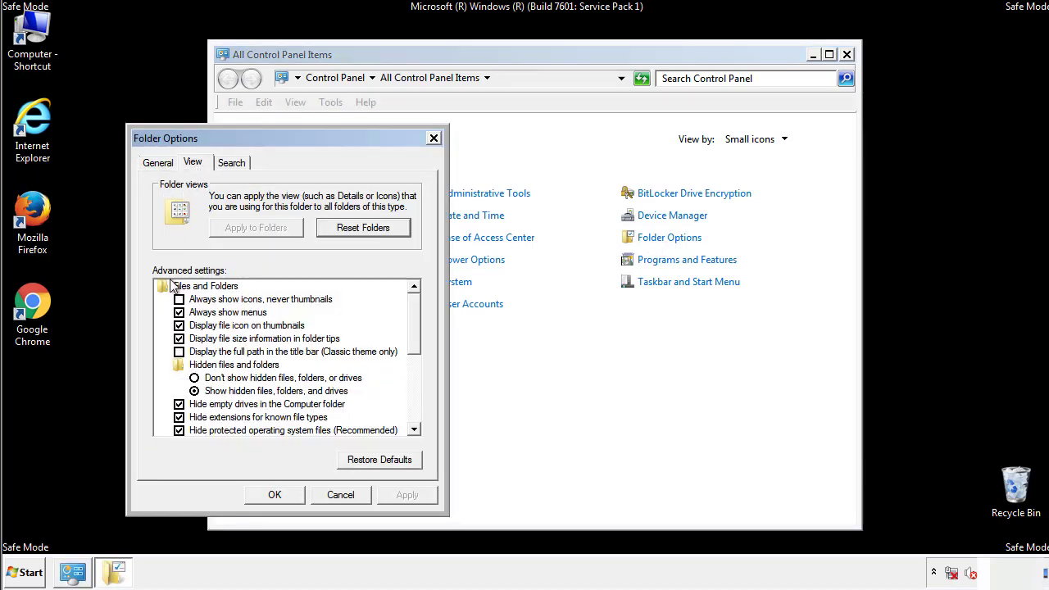
{"action": "left_click", "coordinate": [195, 378]}
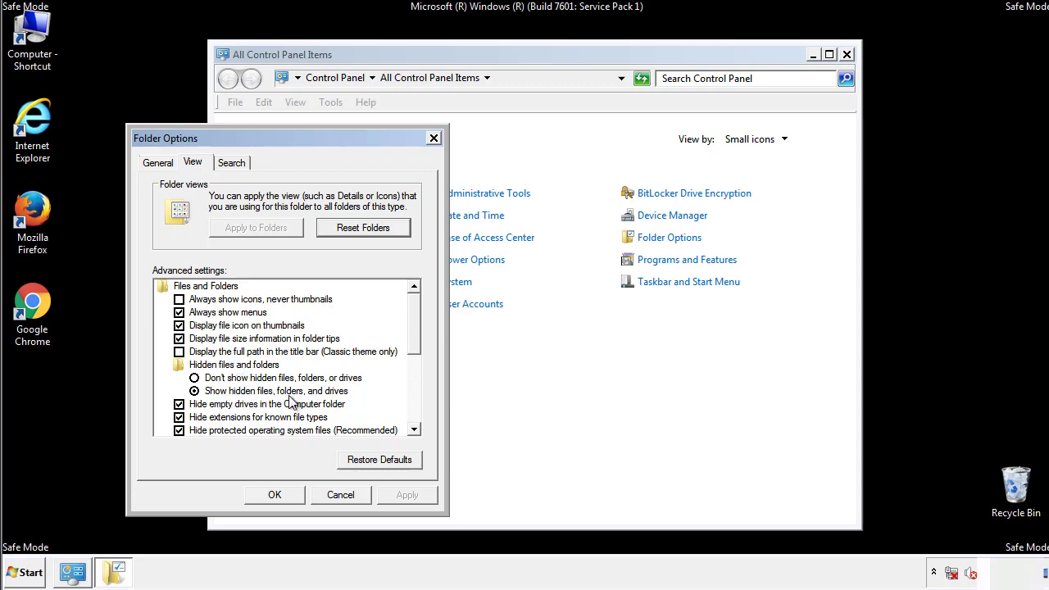
{"action": "left_click", "coordinate": [274, 494]}
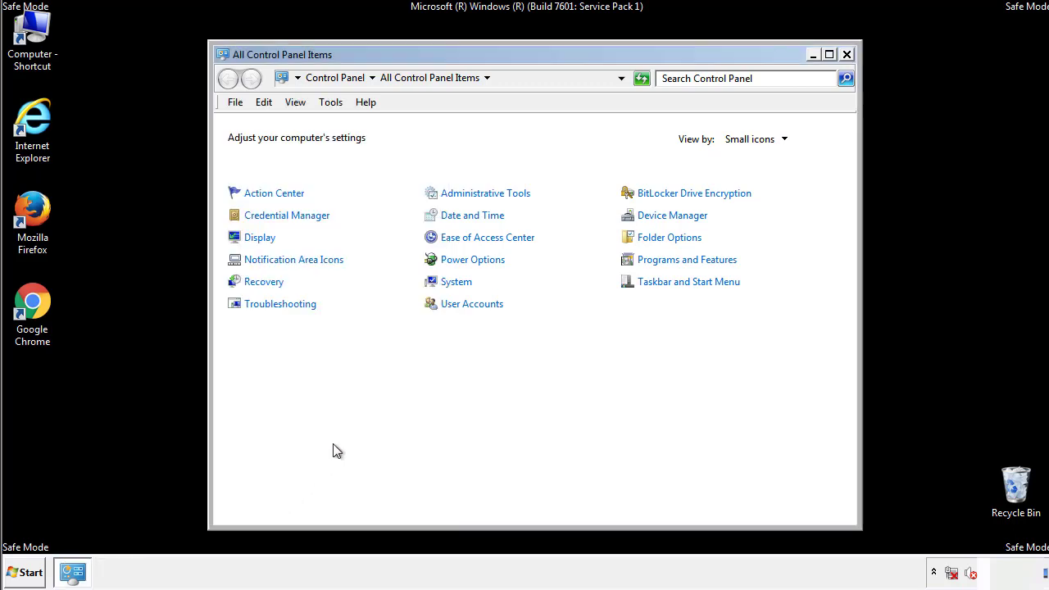
{"action": "left_click", "coordinate": [846, 54]}
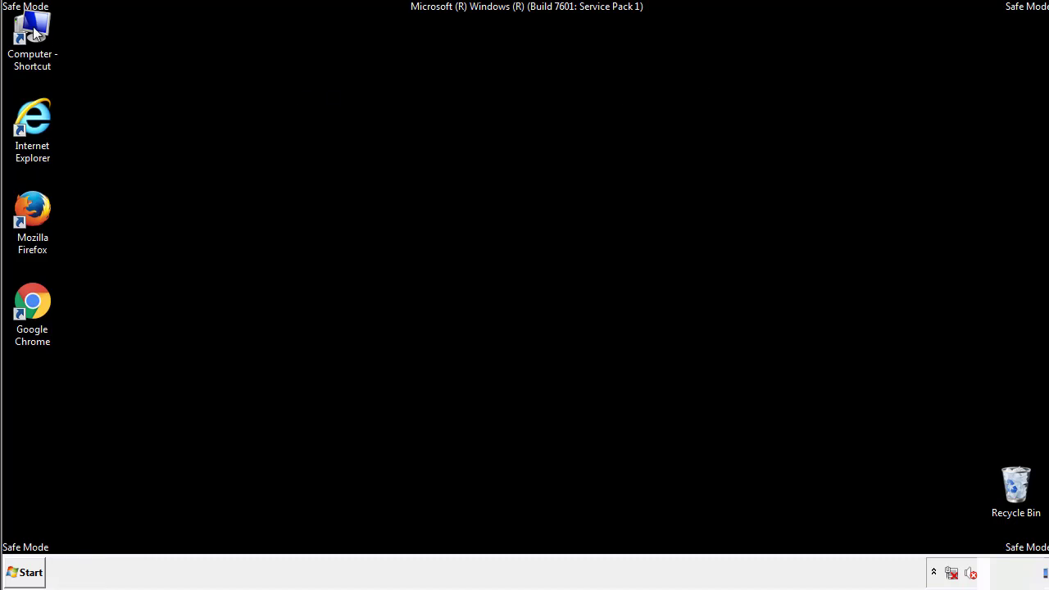
Browse from Computer down to C:\Windows\System32\drivers\etc.
{"action": "double_click", "coordinate": [32, 36]}
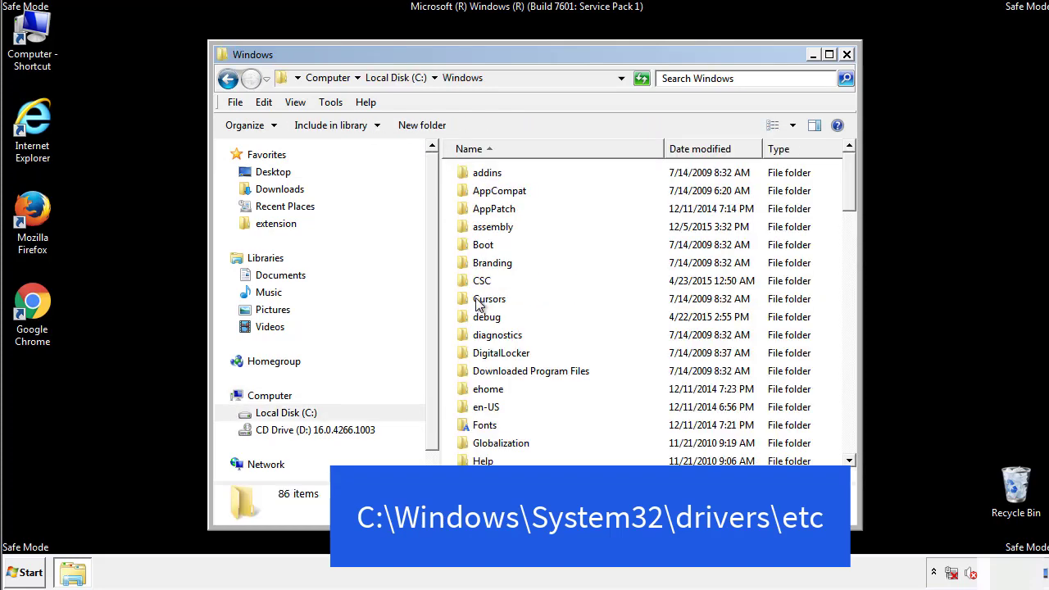
{"action": "scroll", "scroll_direction": "down", "scroll_amount": 3}
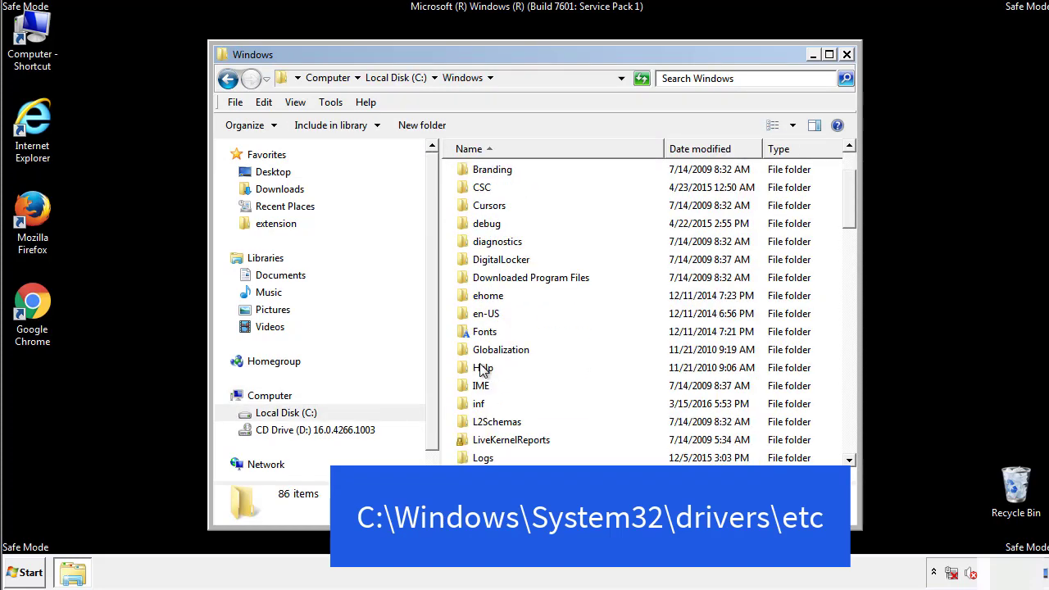
{"action": "scroll", "scroll_direction": "down", "scroll_amount": 3}
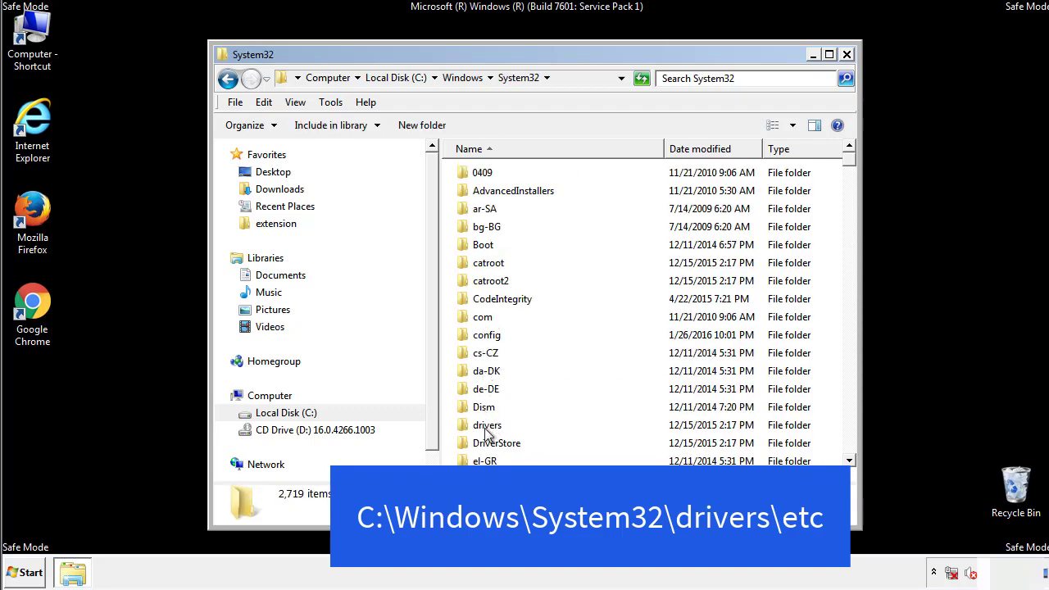
{"action": "double_click", "coordinate": [487, 425]}
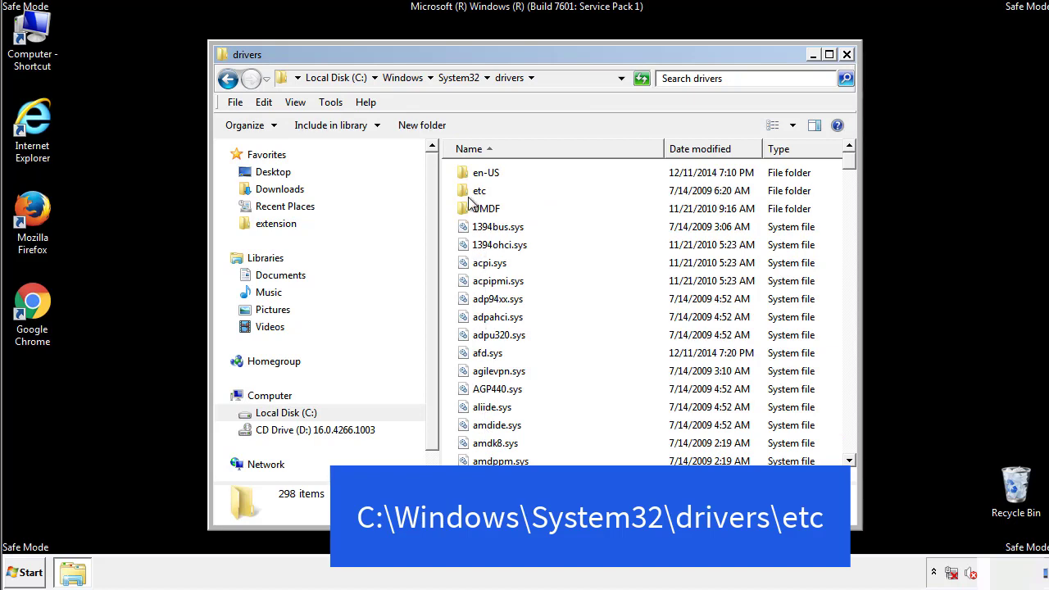
{"action": "double_click", "coordinate": [480, 190]}
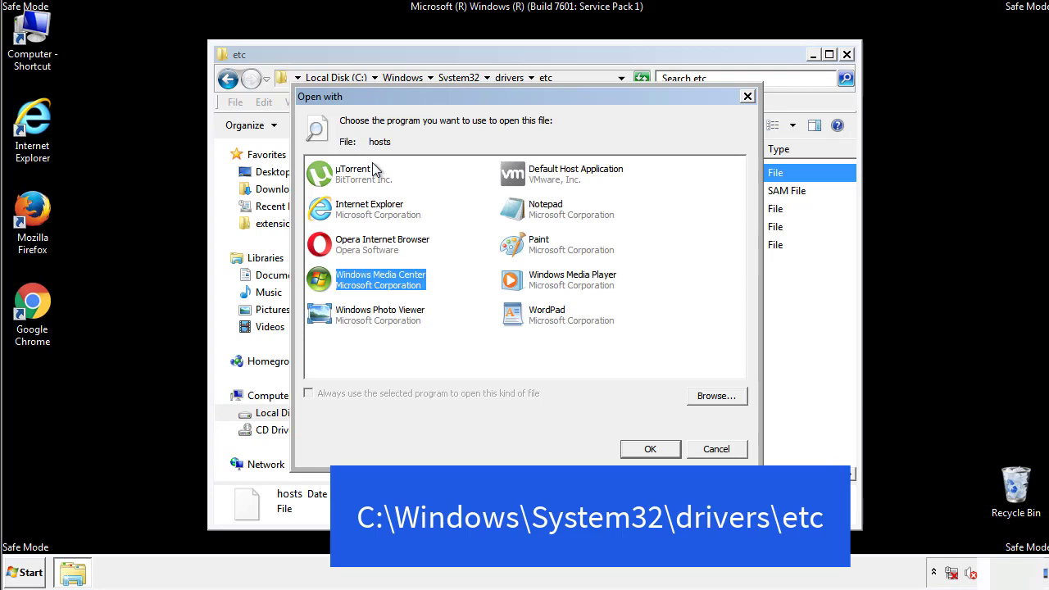
{"action": "mouse_move", "coordinate": [532, 215]}
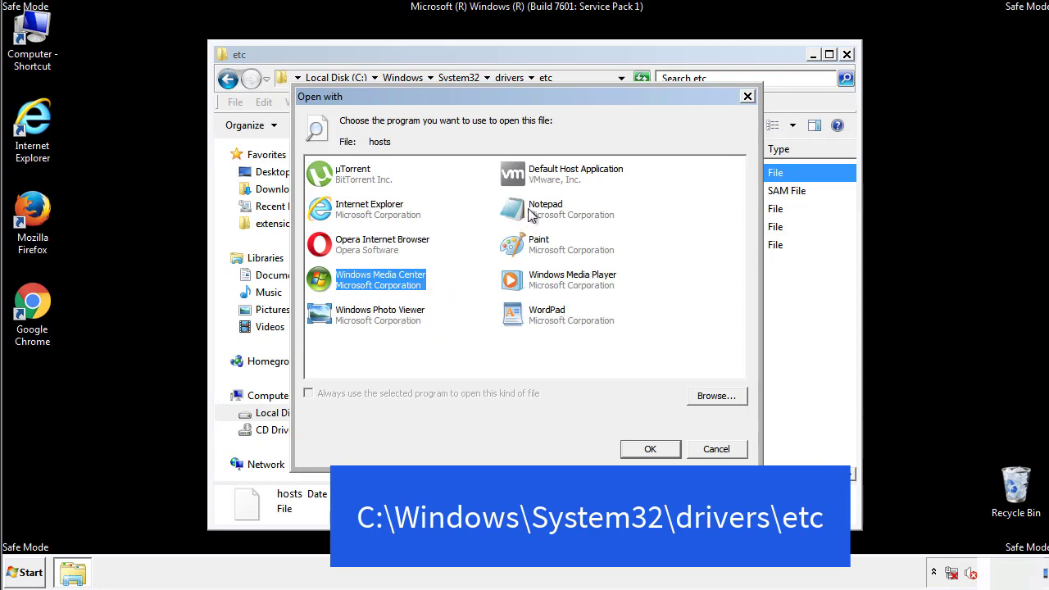
Open hosts in Notepad, delete the four added host entries, then close everything.
{"action": "left_click", "coordinate": [650, 449]}
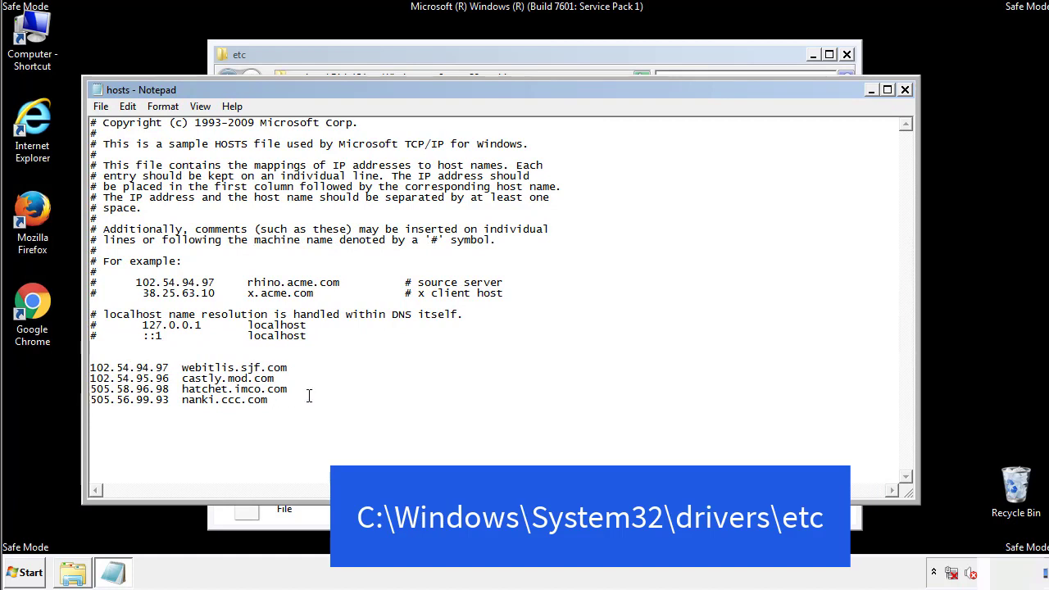
{"action": "left_click_drag", "start_coordinate": [92, 366], "coordinate": [288, 400]}
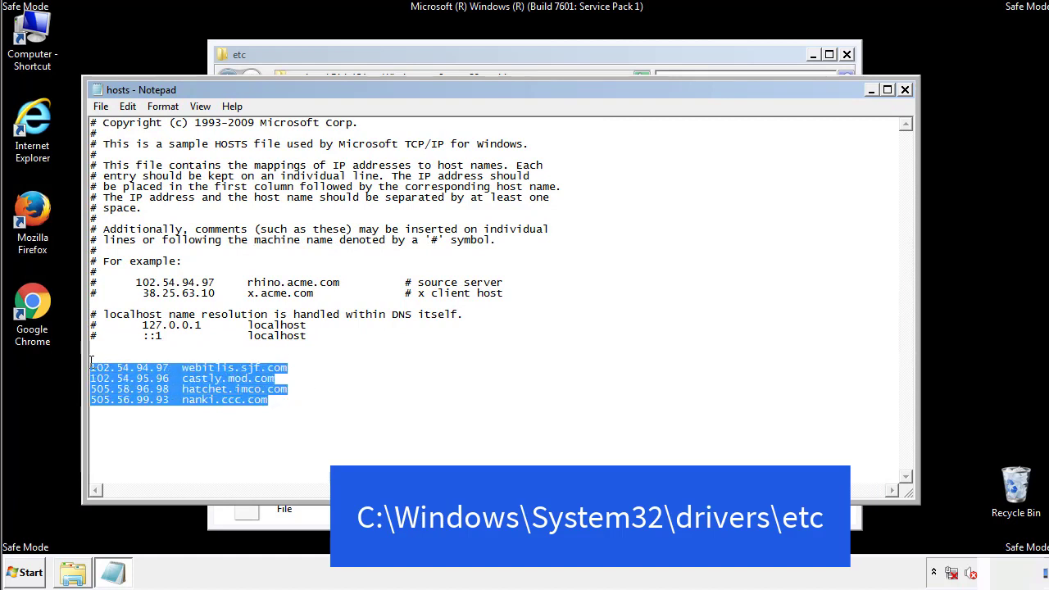
{"action": "key", "text": "Delete"}
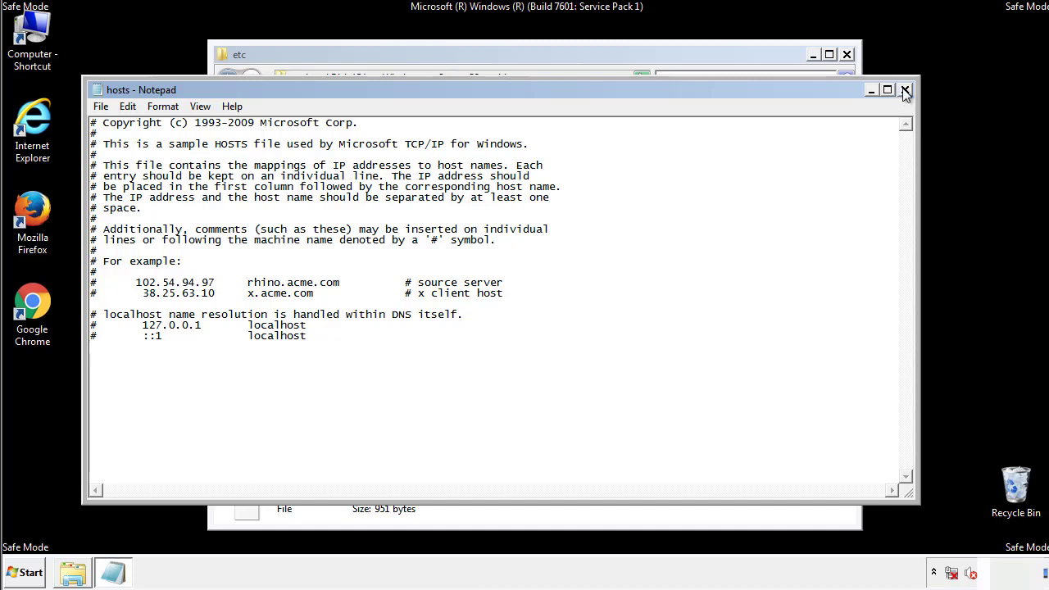
{"action": "left_click", "coordinate": [906, 90]}
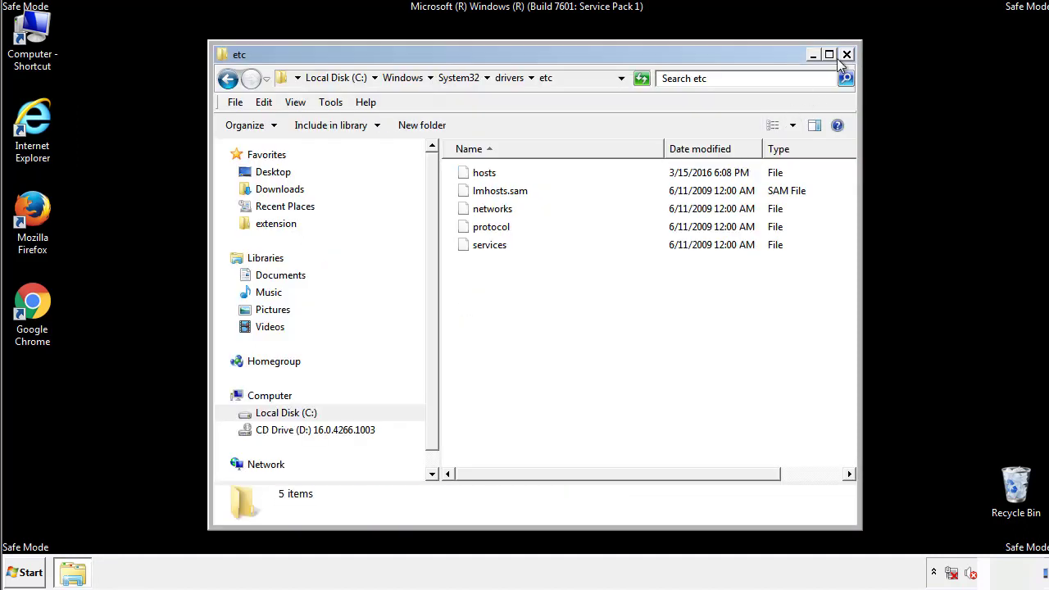
{"action": "left_click", "coordinate": [846, 54]}
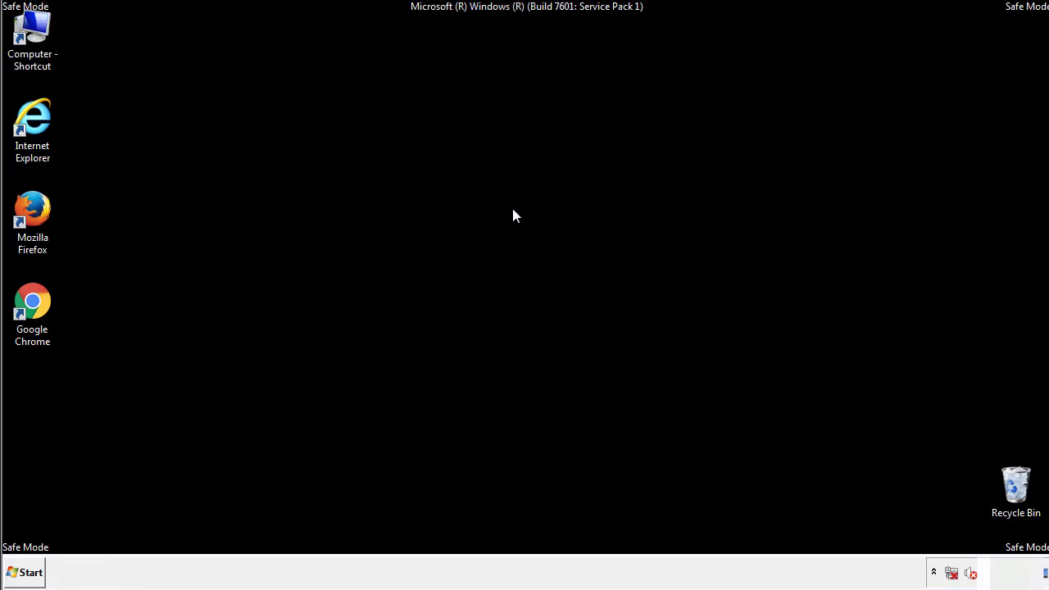
Open the Startup folder and delete the four suspicious items to the Recycle Bin.
{"action": "left_click", "coordinate": [25, 572]}
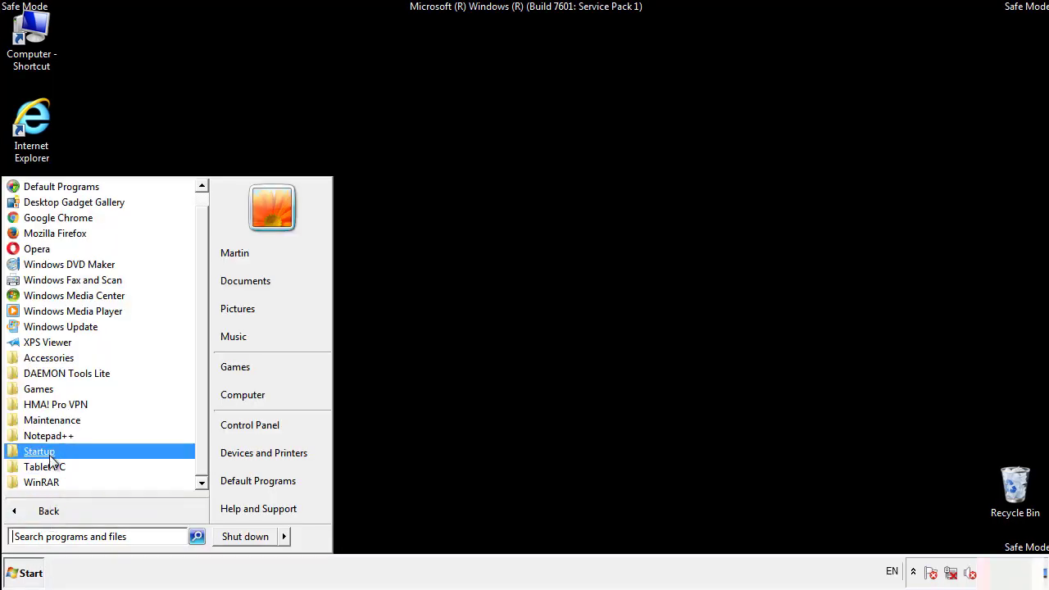
{"action": "right_click", "coordinate": [39, 451]}
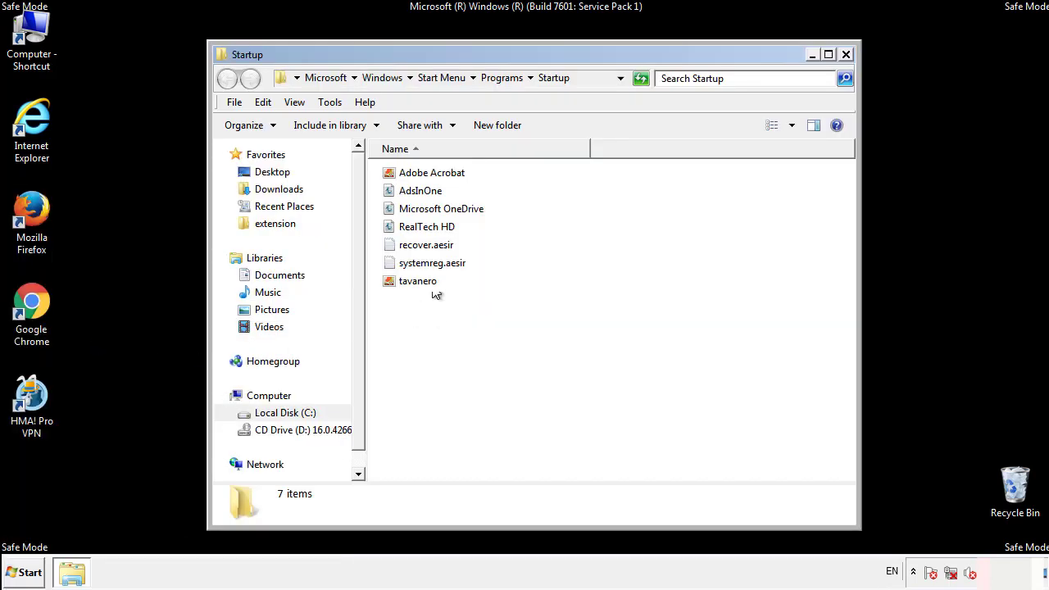
{"action": "left_click", "coordinate": [420, 190]}
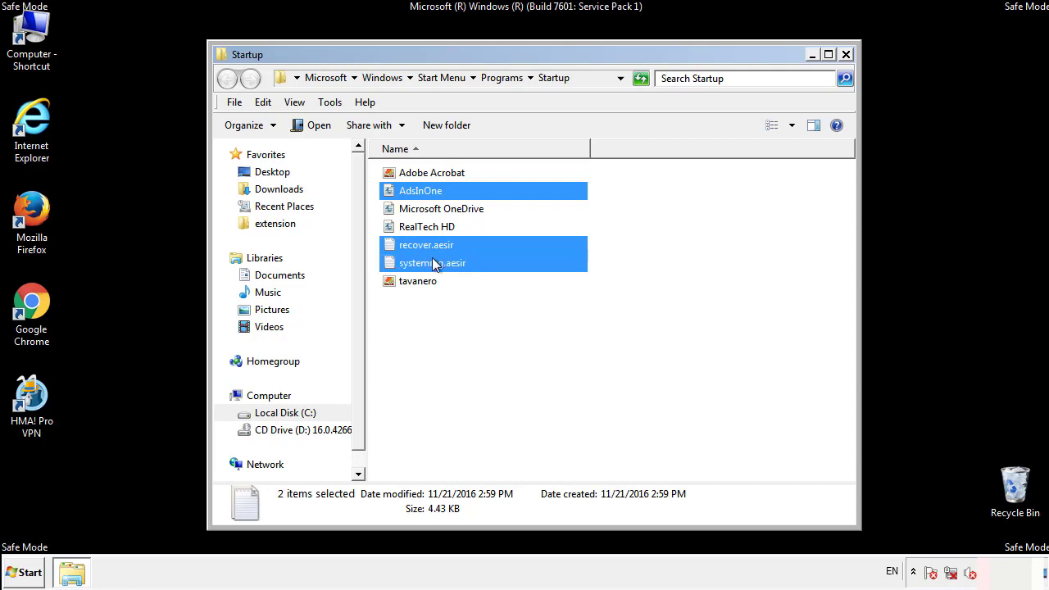
{"action": "right_click", "coordinate": [417, 281]}
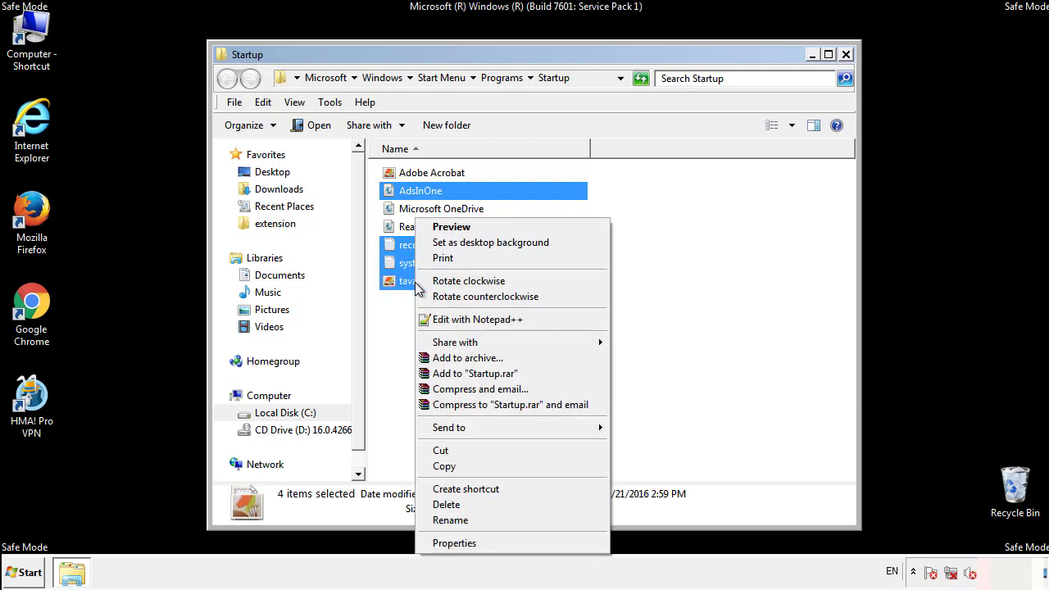
{"action": "left_click", "coordinate": [446, 505]}
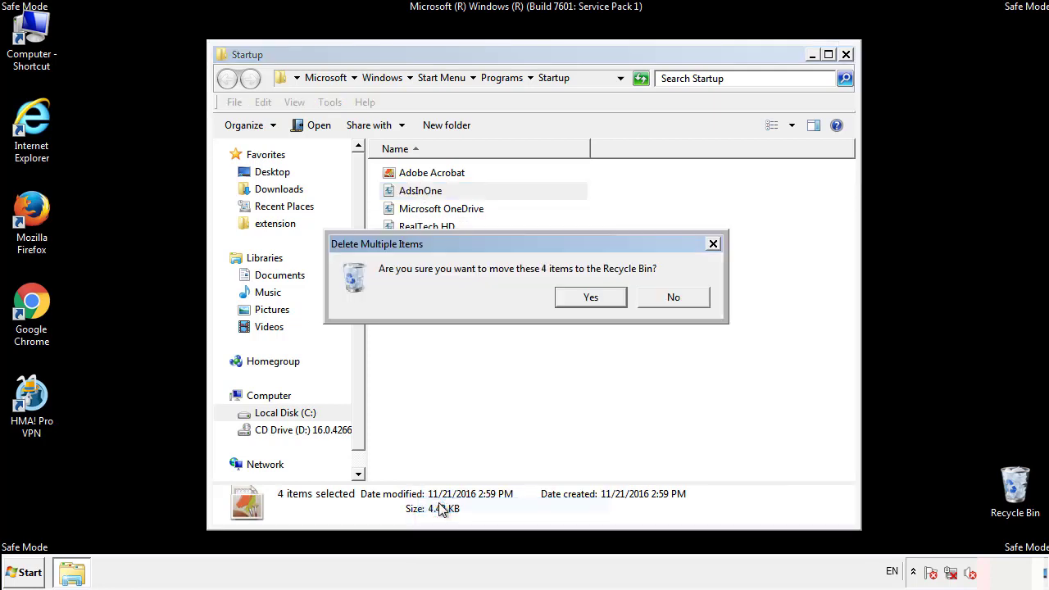
{"action": "left_click", "coordinate": [590, 297]}
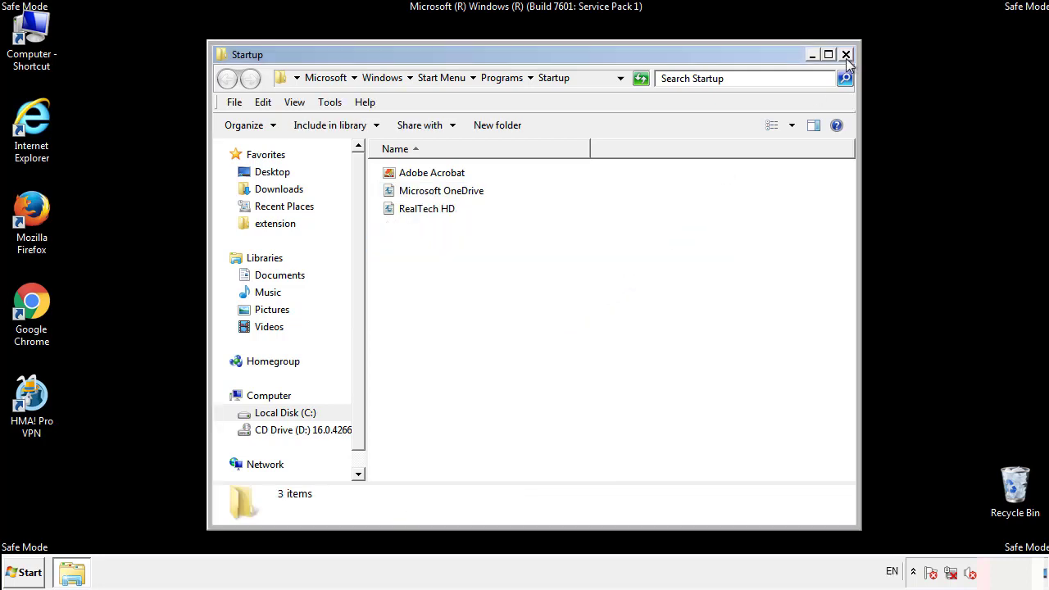
{"action": "left_click", "coordinate": [846, 55]}
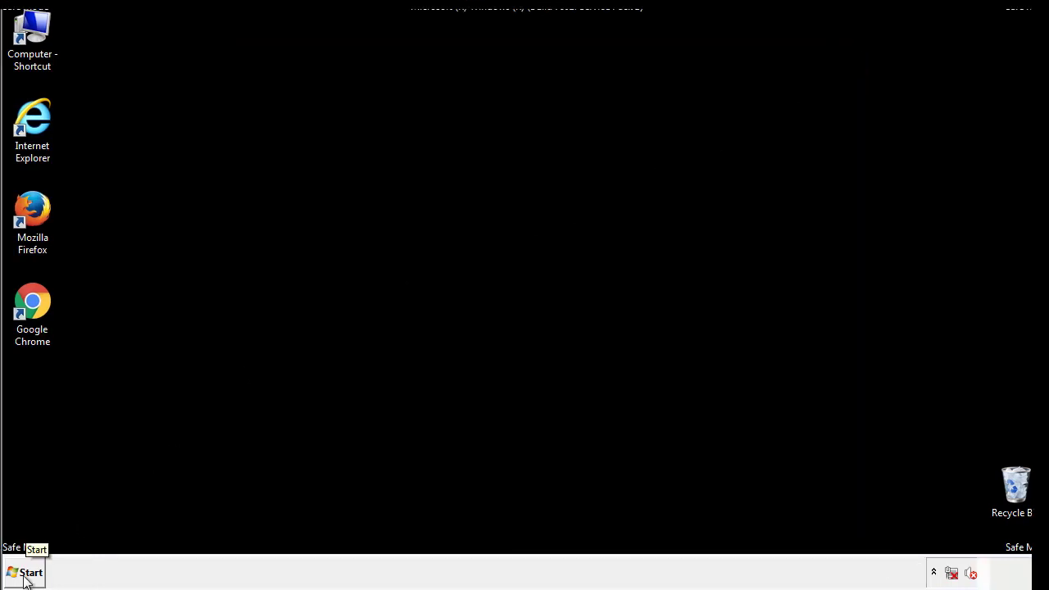
Launch regedit and expand HKEY_LOCAL_MACHINE\SOFTWARE\Microsoft\Windows\CurrentVersion.
{"action": "left_click", "coordinate": [25, 572]}
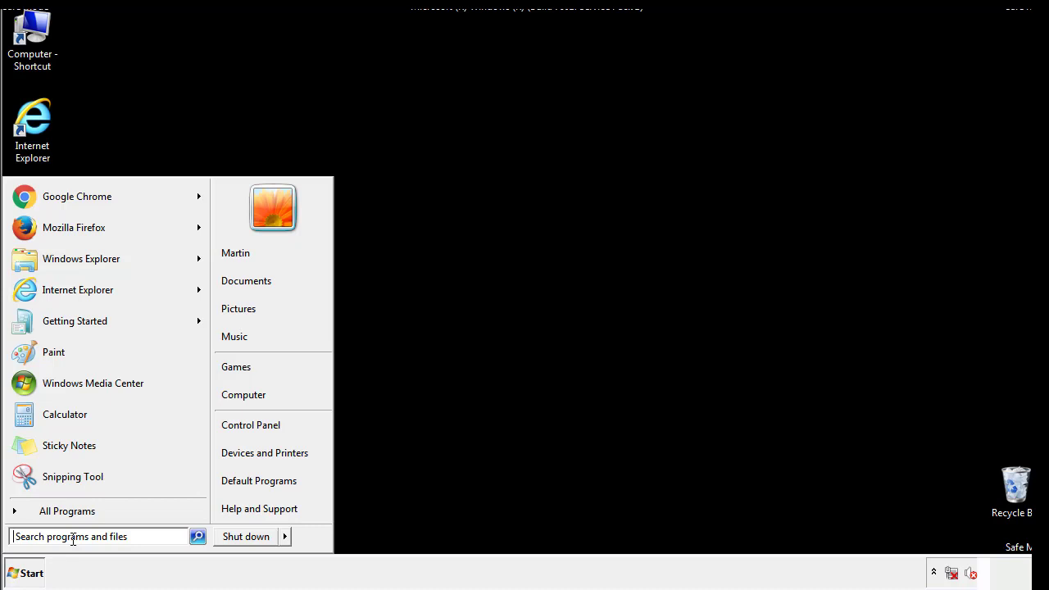
{"action": "type", "text": "reged"}
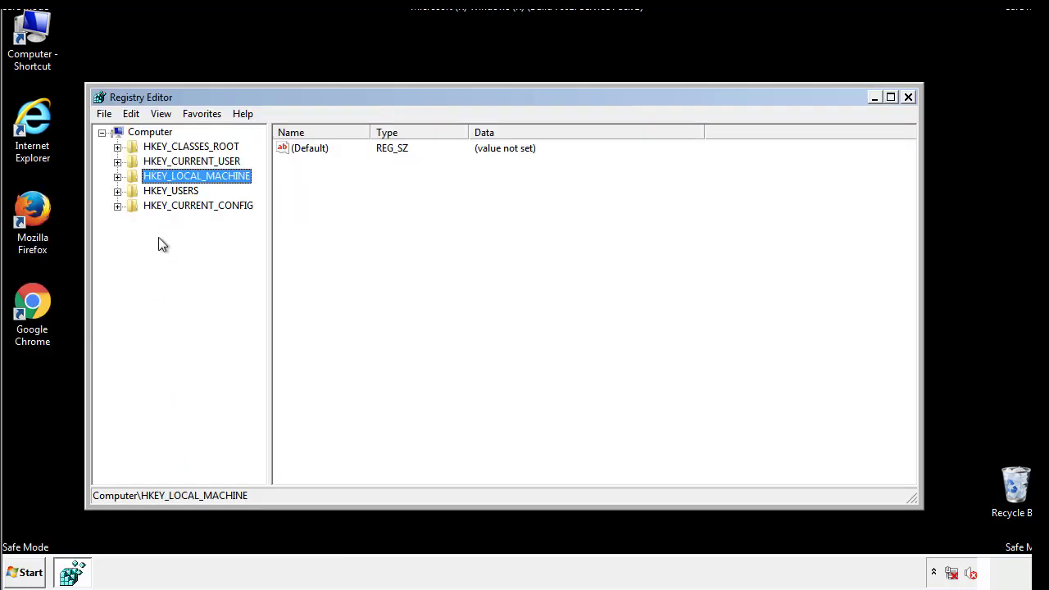
{"action": "left_click", "coordinate": [117, 176]}
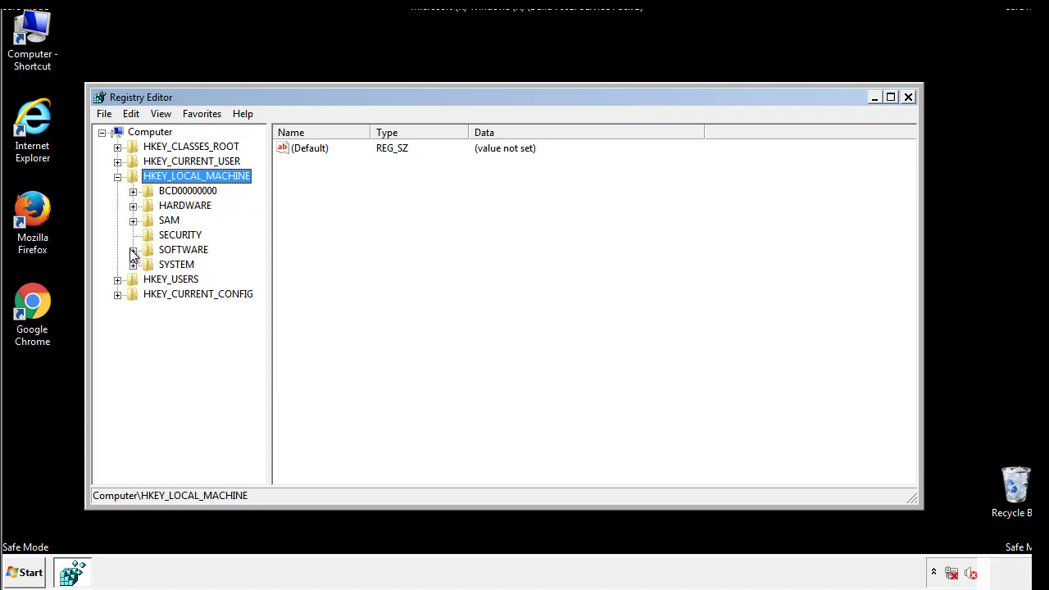
{"action": "left_click", "coordinate": [132, 249]}
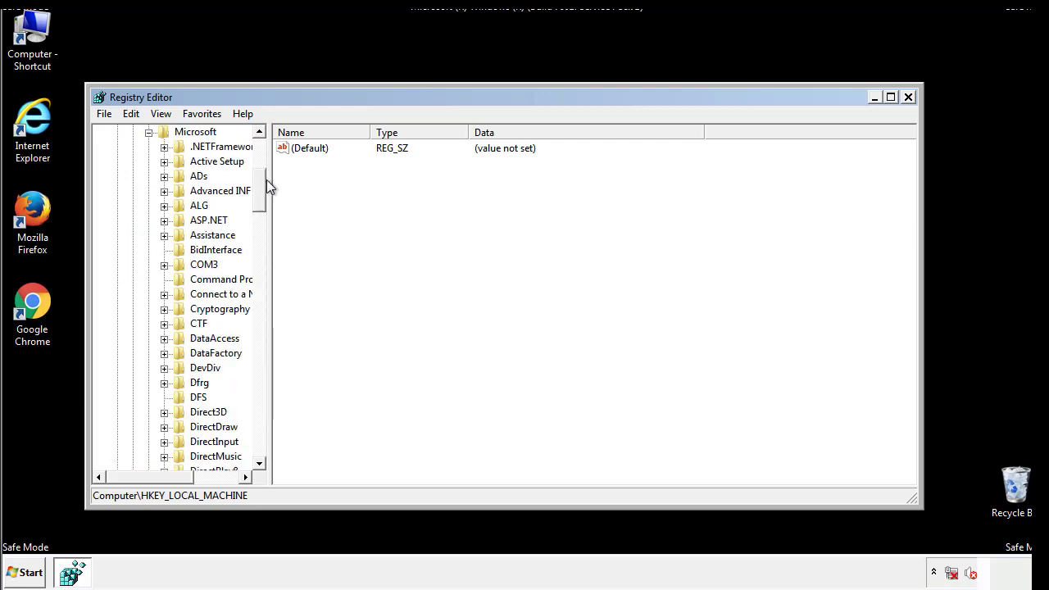
{"action": "scroll", "scroll_direction": "down", "scroll_amount": 3}
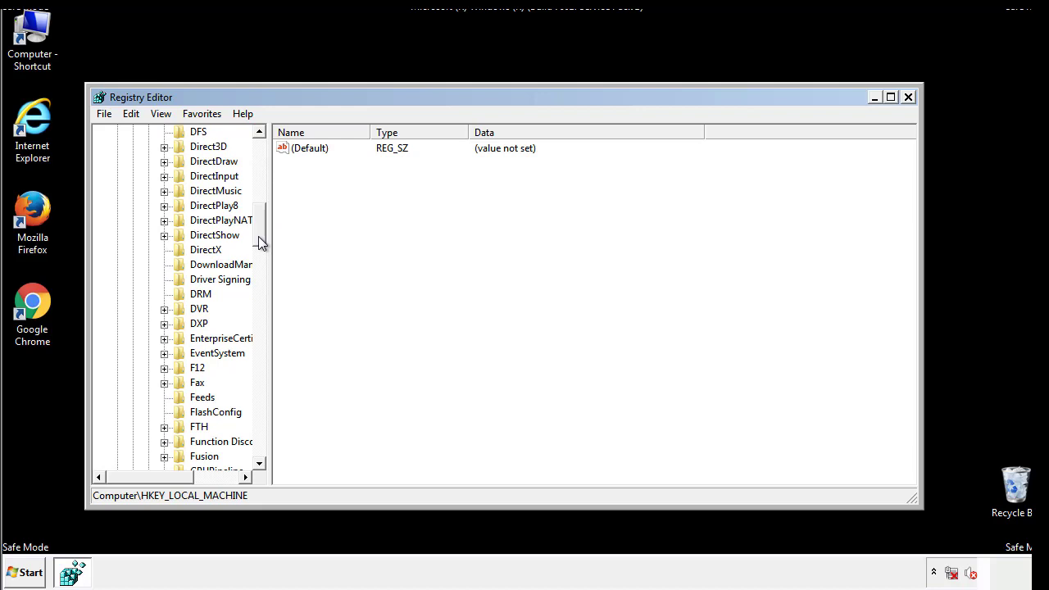
{"action": "scroll", "scroll_direction": "down", "scroll_amount": 3}
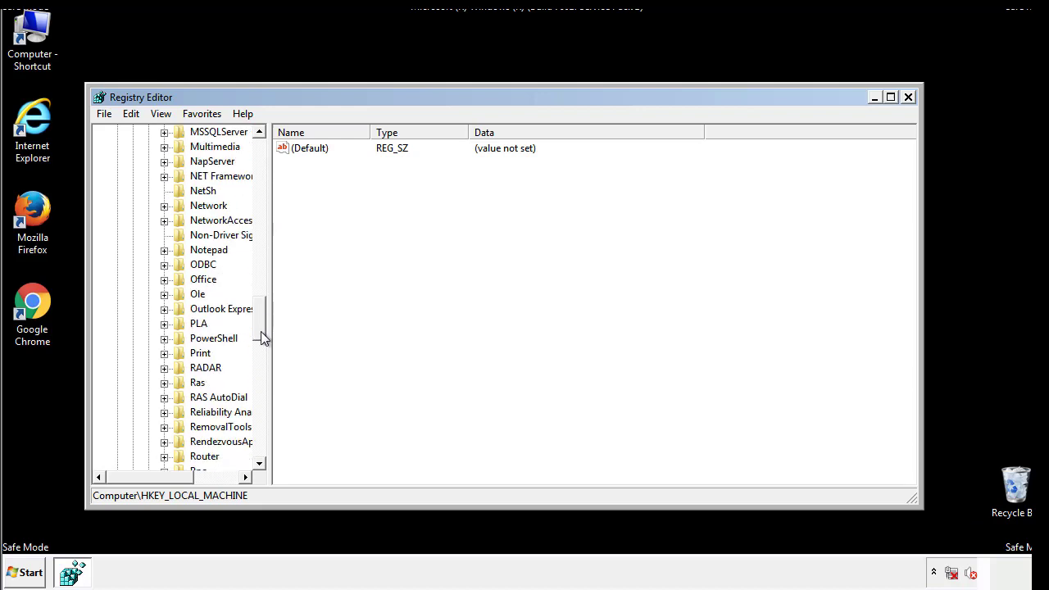
{"action": "scroll", "scroll_direction": "down", "scroll_amount": 3}
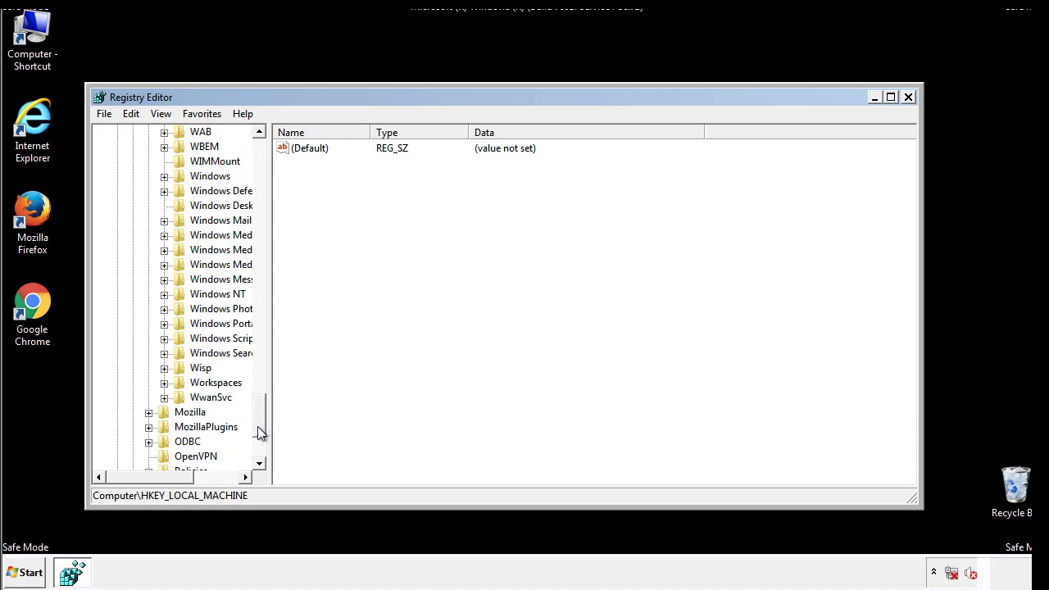
{"action": "left_click", "coordinate": [164, 249]}
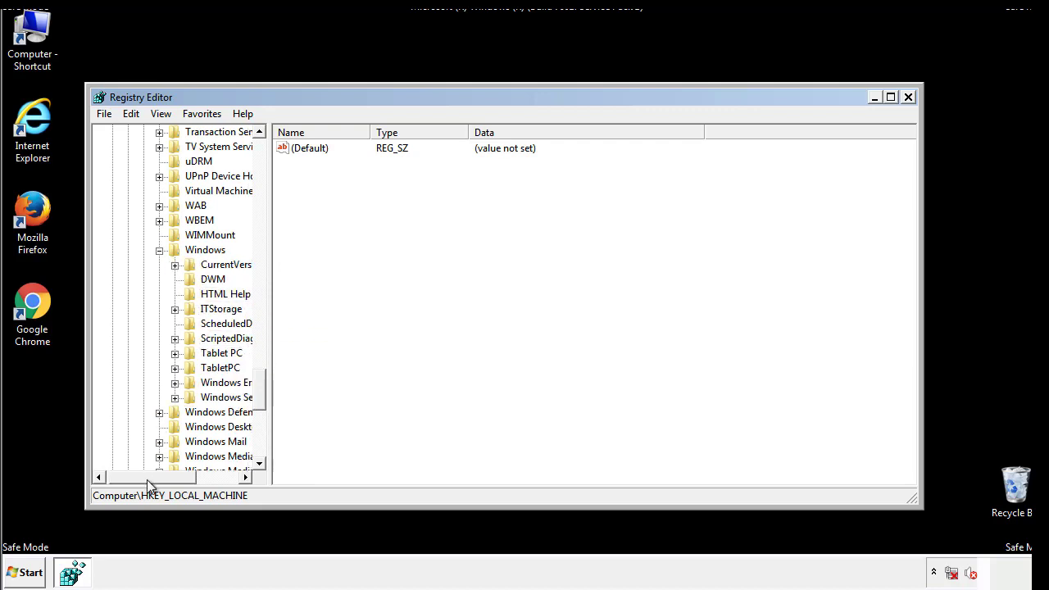
{"action": "left_click", "coordinate": [175, 264]}
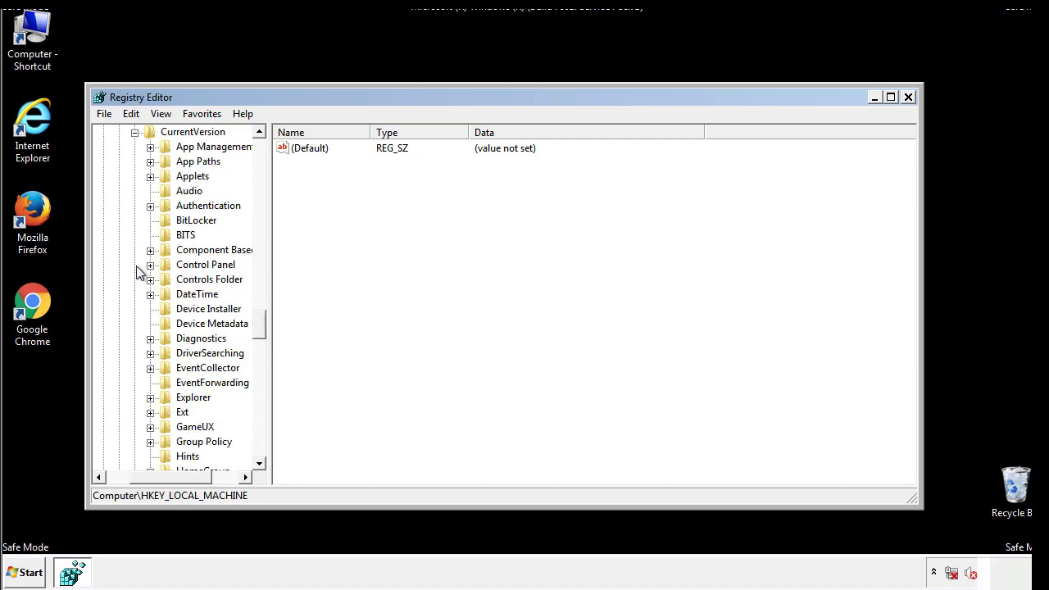
{"action": "scroll", "scroll_direction": "down", "scroll_amount": 3}
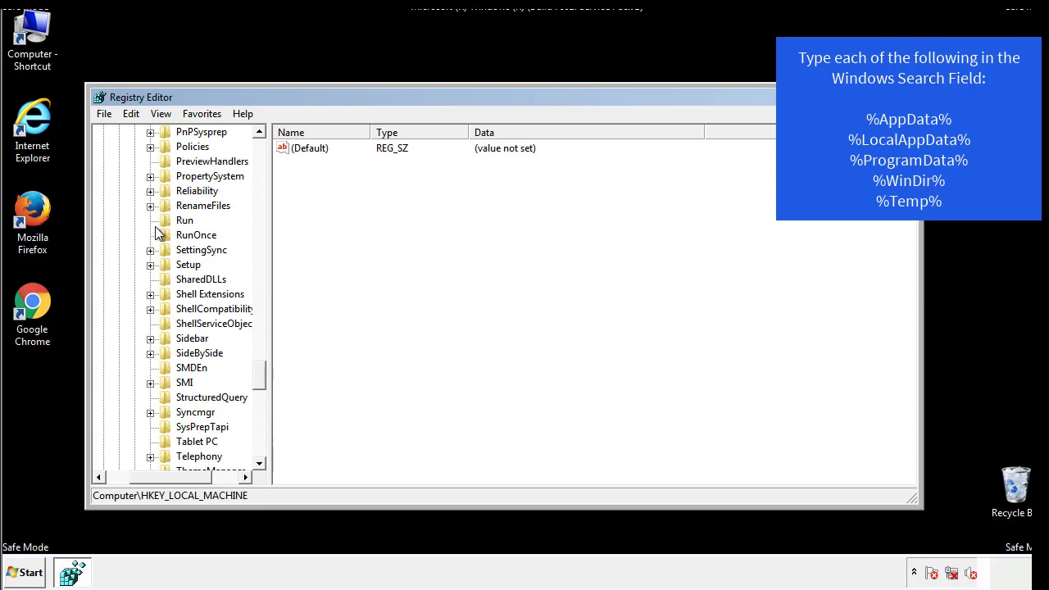
Delete the tappi.loc value from the HKEY_LOCAL_MACHINE CurrentVersion Run key.
{"action": "left_click", "coordinate": [184, 220]}
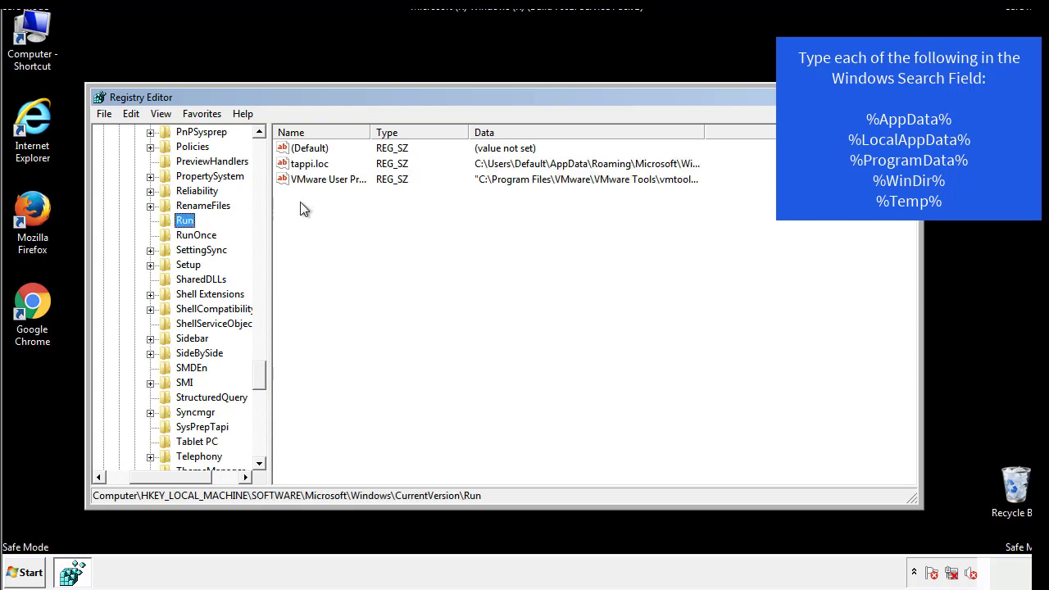
{"action": "mouse_move", "coordinate": [675, 180]}
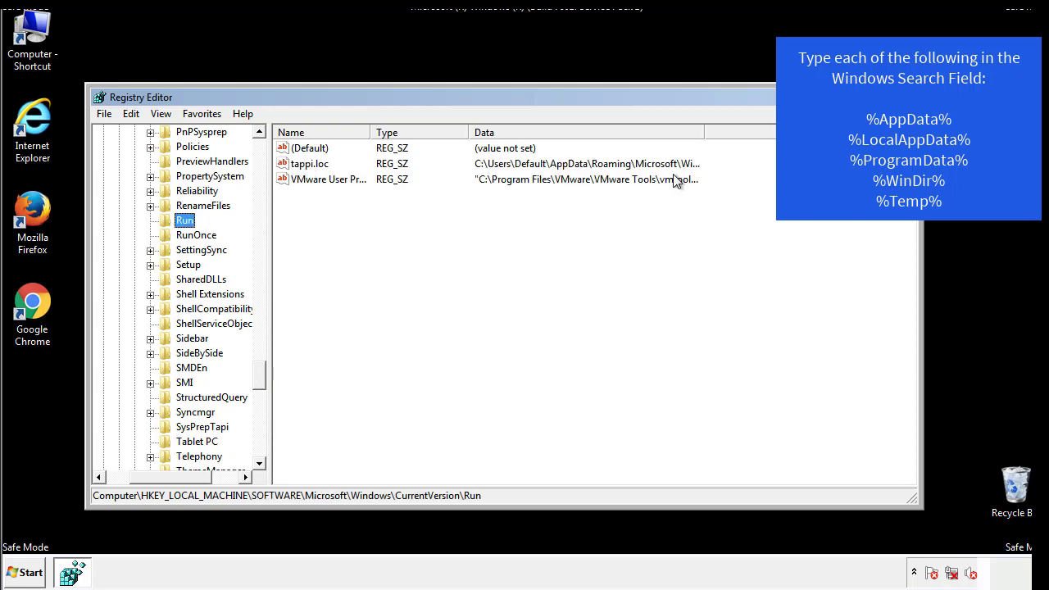
{"action": "left_click", "coordinate": [310, 163]}
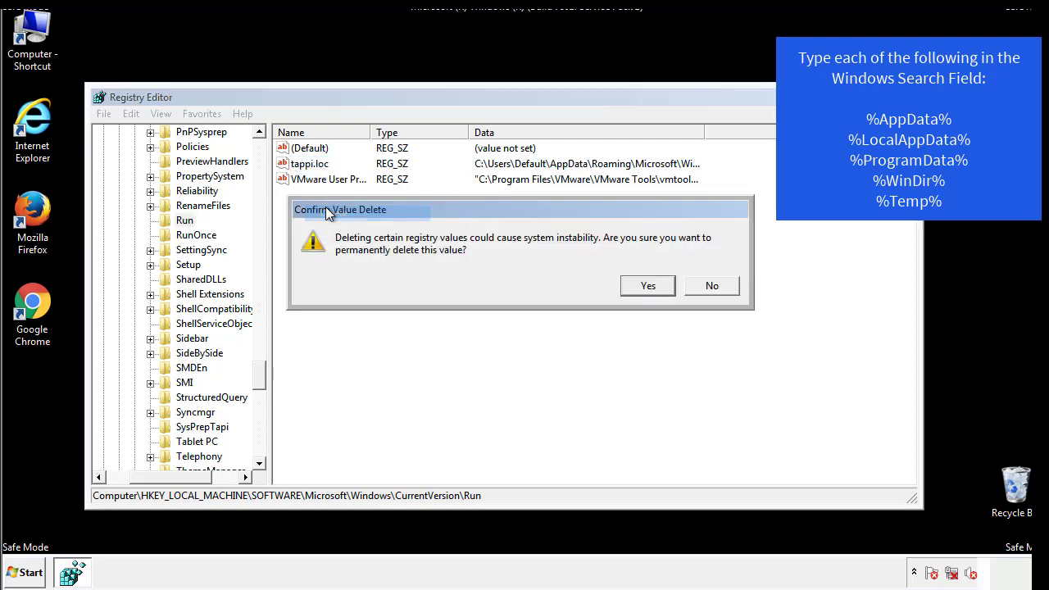
{"action": "left_click", "coordinate": [646, 286]}
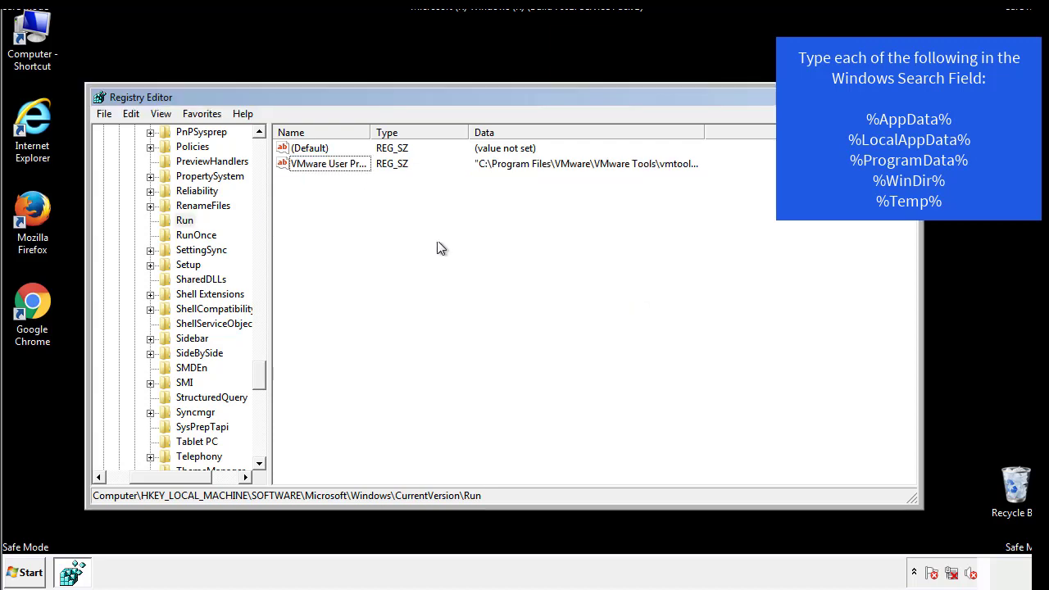
{"action": "scroll", "scroll_direction": "down", "scroll_amount": 3}
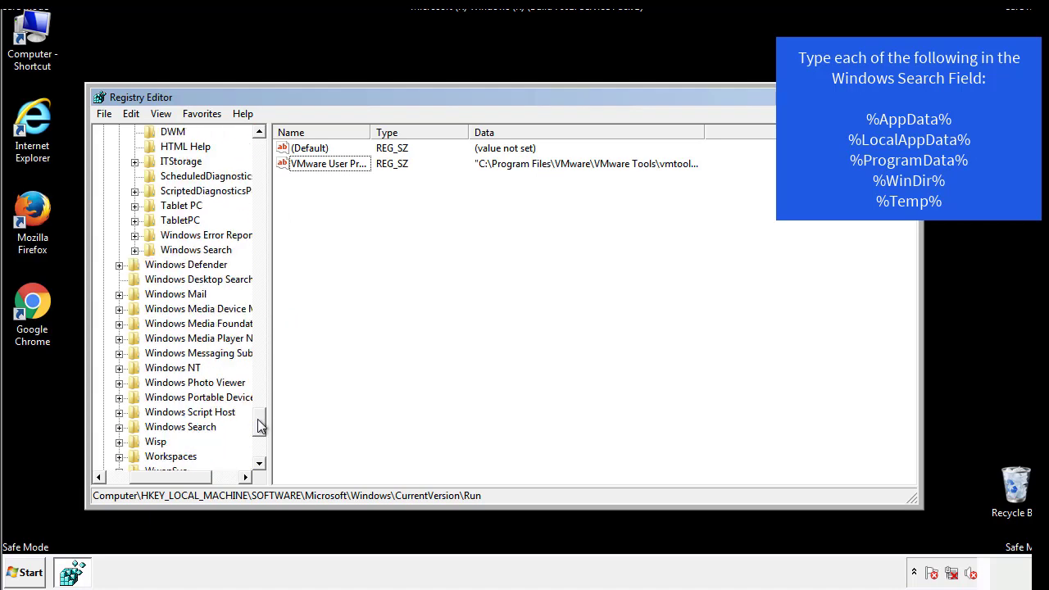
{"action": "scroll", "scroll_direction": "down", "scroll_amount": 3}
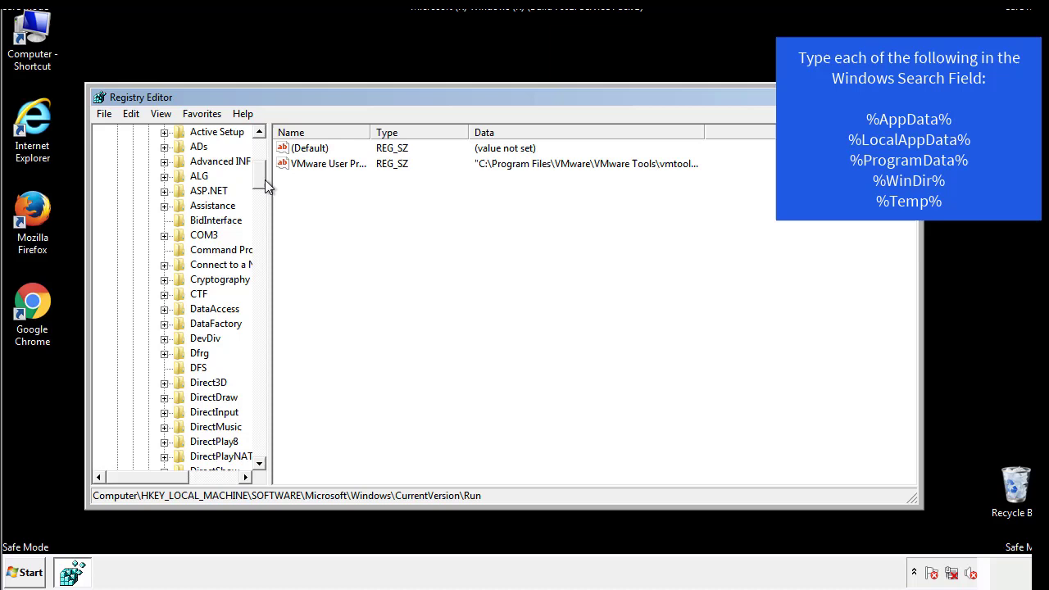
Check HKEY_CURRENT_USER's CurrentVersion Run key, holding DAEMON Tools, then collapse to Windows.
{"action": "left_click", "coordinate": [117, 176]}
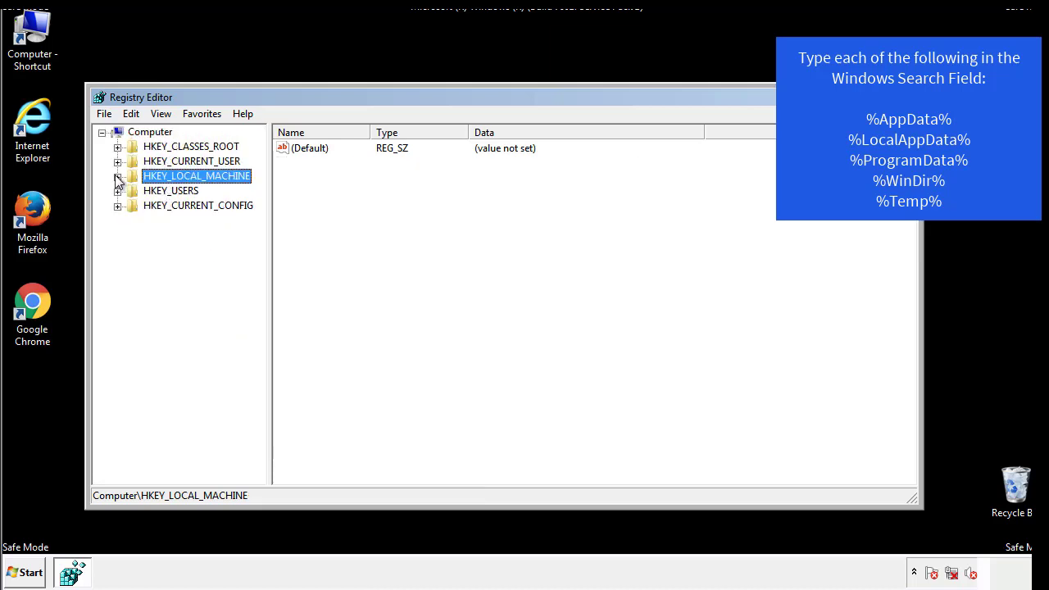
{"action": "left_click", "coordinate": [117, 161]}
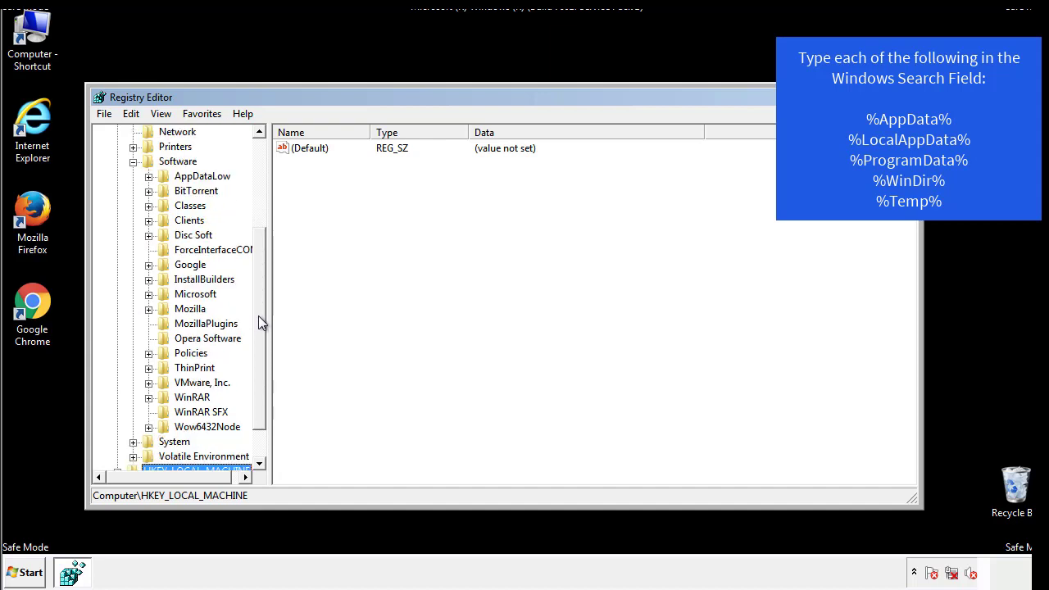
{"action": "mouse_move", "coordinate": [165, 329]}
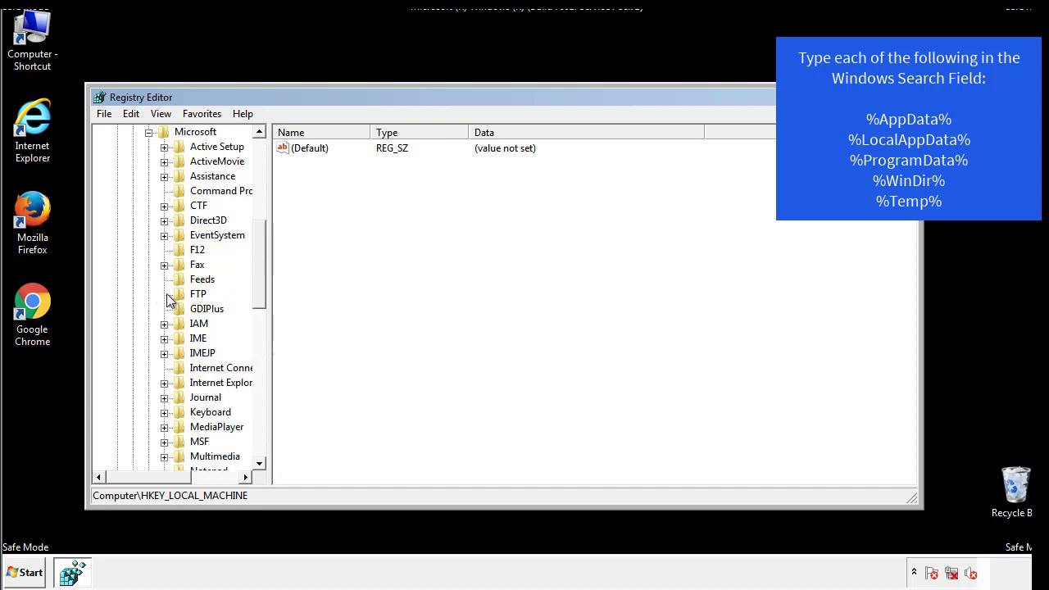
{"action": "scroll", "scroll_direction": "down", "scroll_amount": 3}
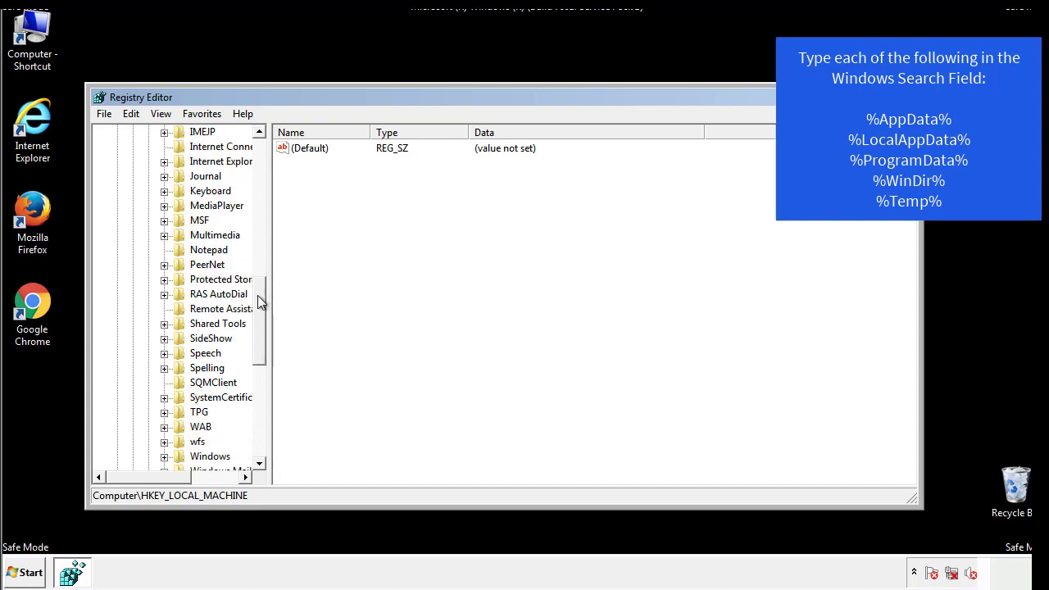
{"action": "scroll", "scroll_direction": "down", "scroll_amount": 3}
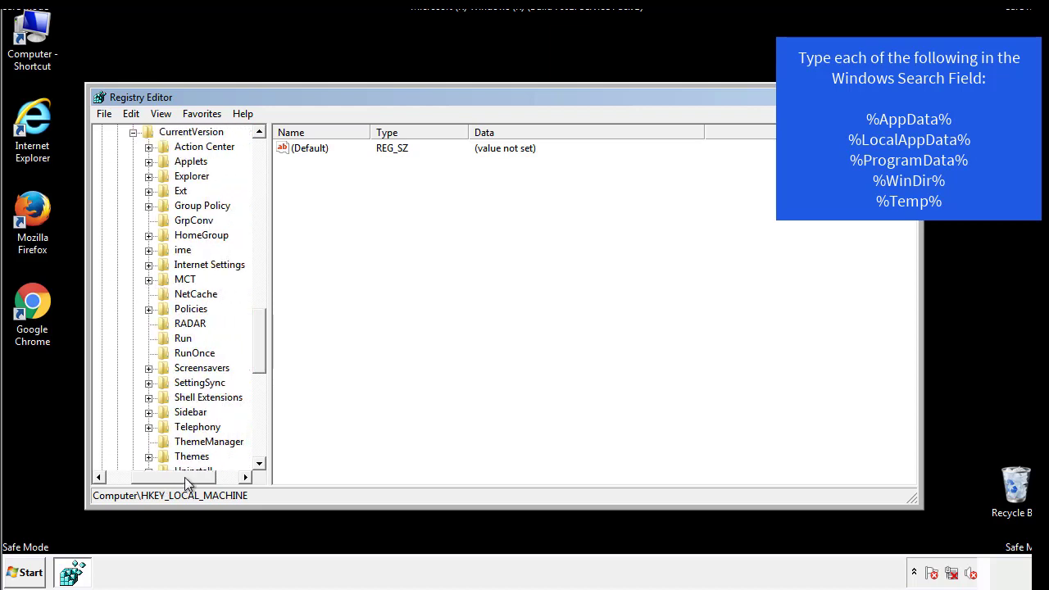
{"action": "left_click", "coordinate": [183, 338]}
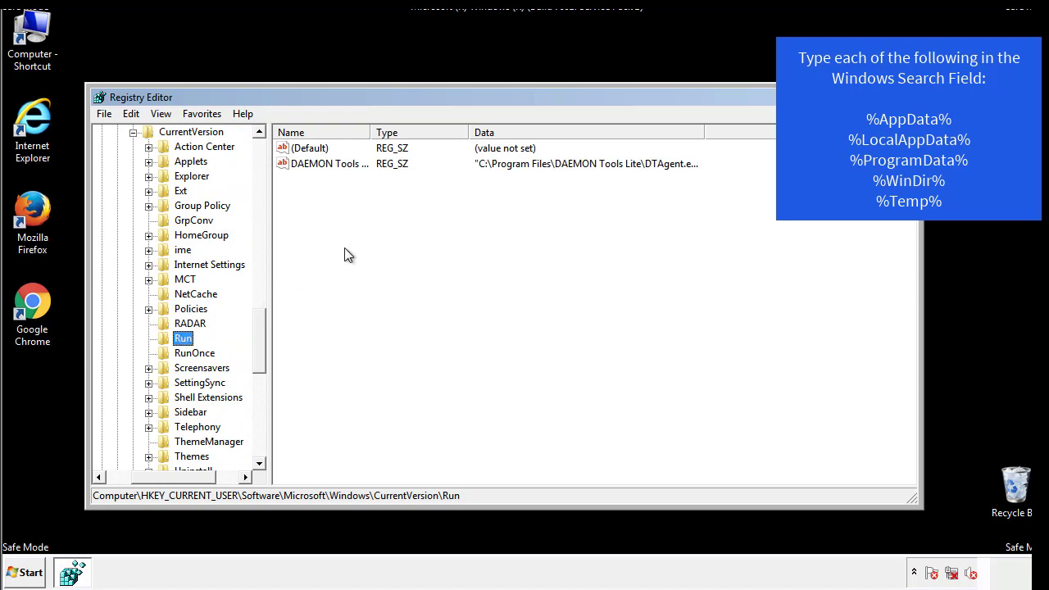
{"action": "mouse_move", "coordinate": [342, 180]}
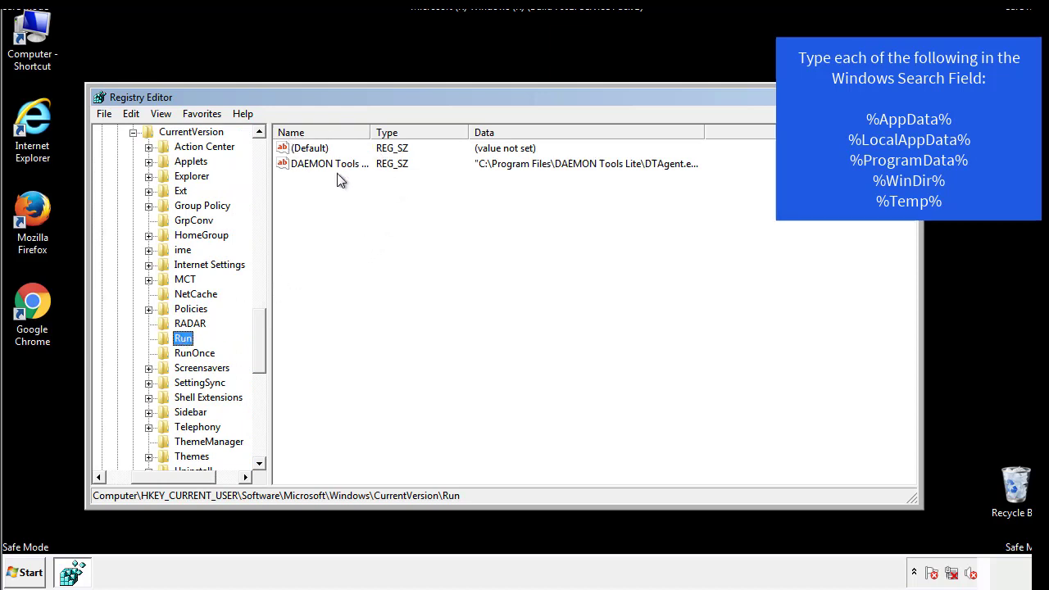
{"action": "mouse_move", "coordinate": [449, 193]}
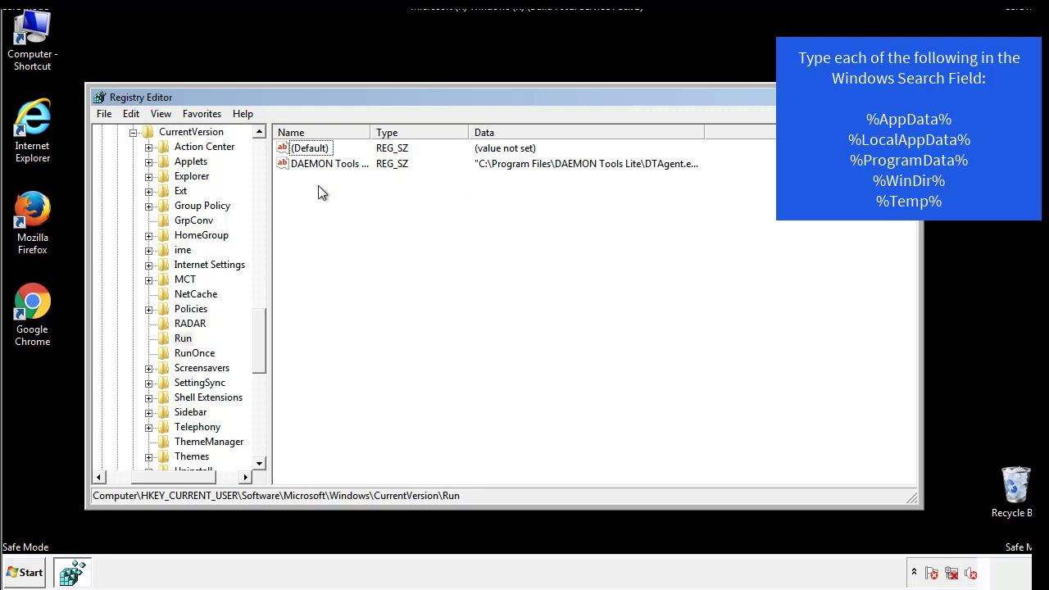
{"action": "mouse_move", "coordinate": [380, 193]}
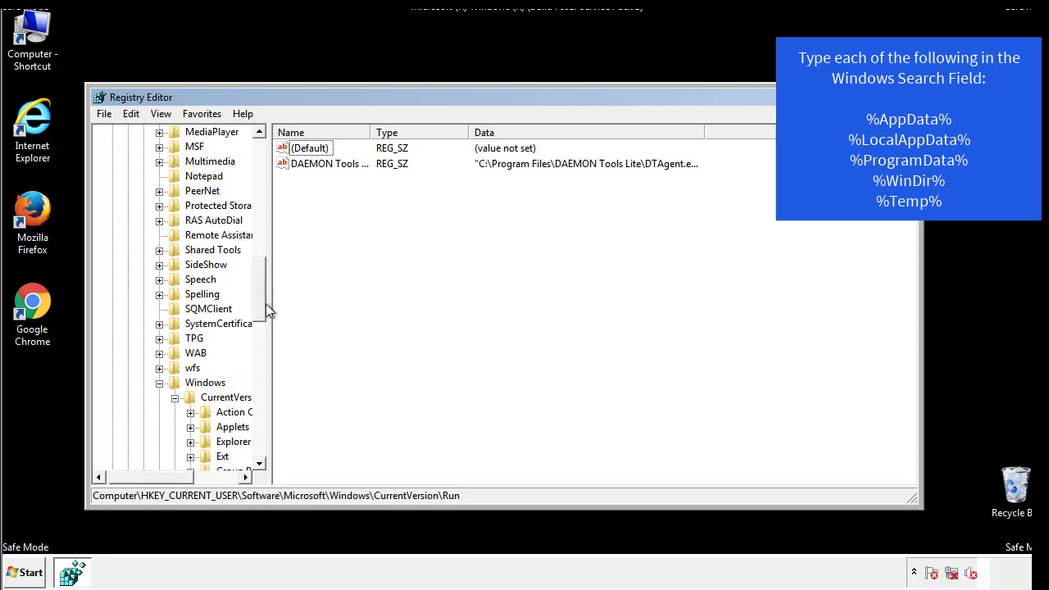
{"action": "left_click", "coordinate": [205, 382]}
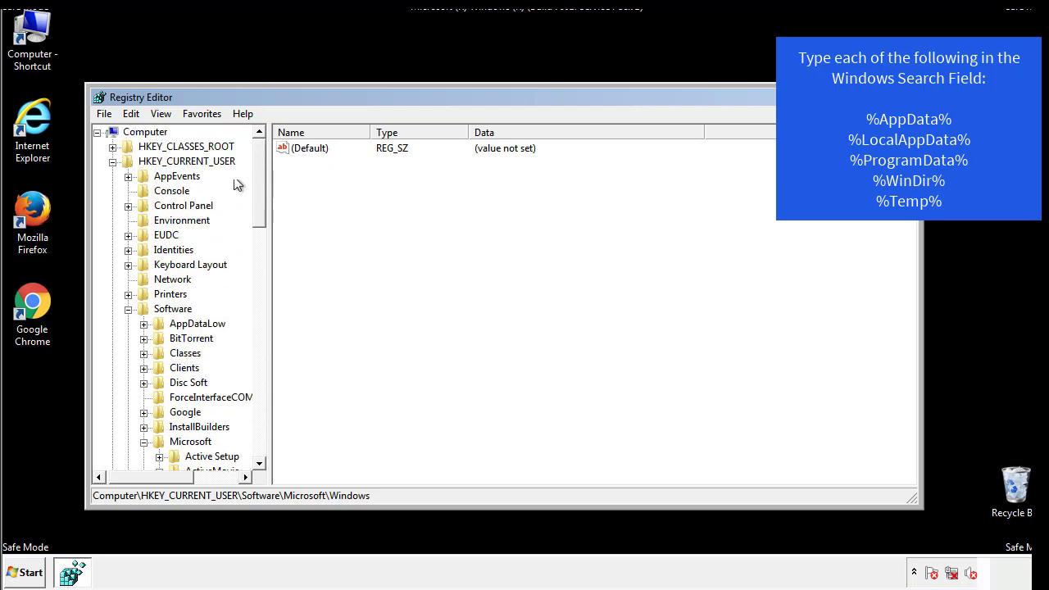
Search the registry for %temp%, landing on the Temporary Files VolumeCaches key.
{"action": "left_click", "coordinate": [131, 113]}
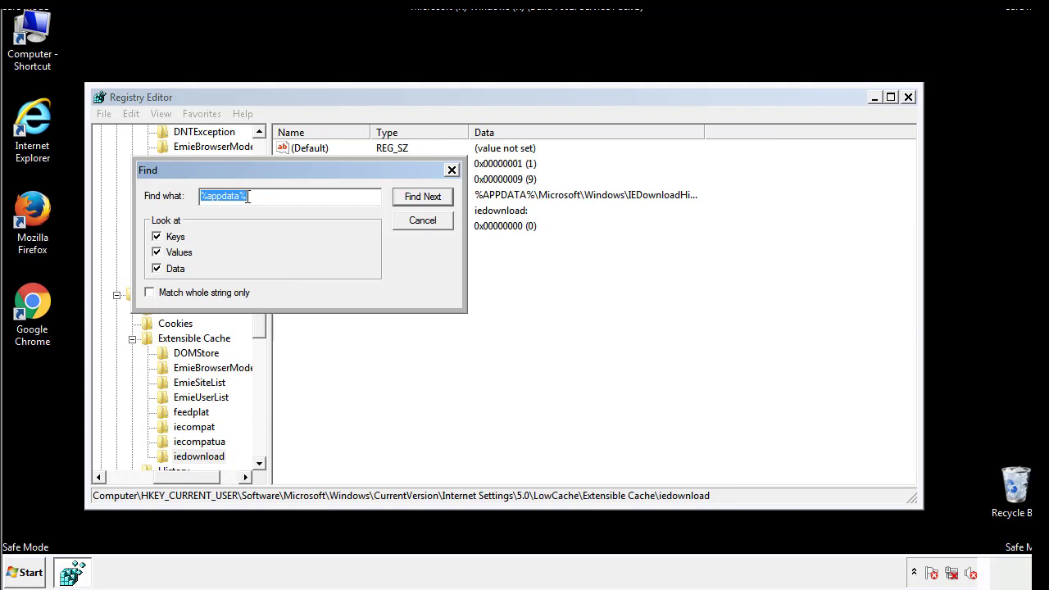
{"action": "type", "text": "%temp%"}
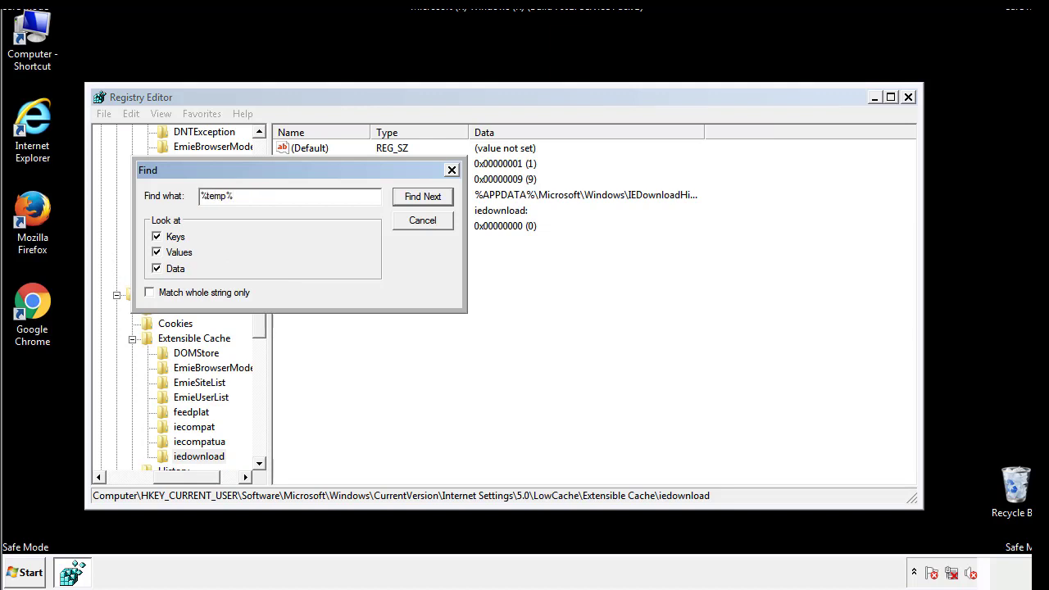
{"action": "left_click", "coordinate": [423, 196]}
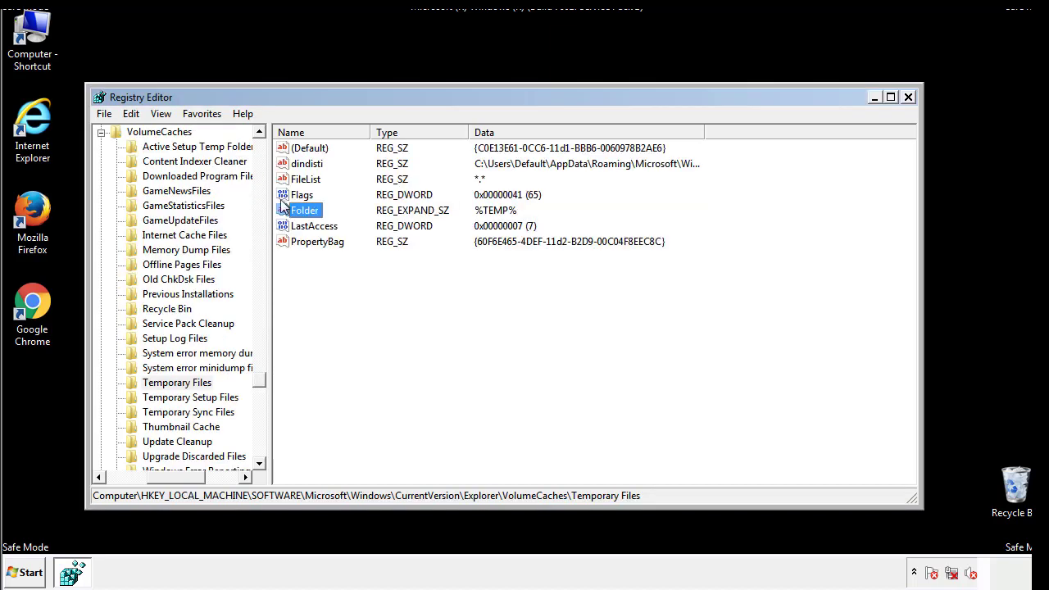
Delete every non-default value from the Temporary Files key and confirm the deletion.
{"action": "left_click", "coordinate": [342, 271]}
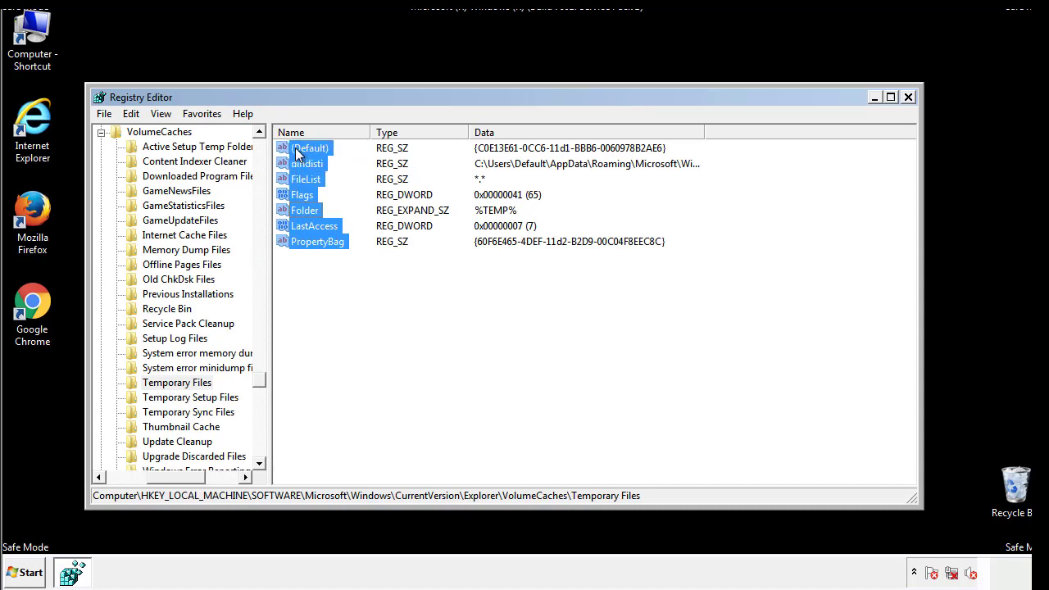
{"action": "right_click", "coordinate": [309, 148]}
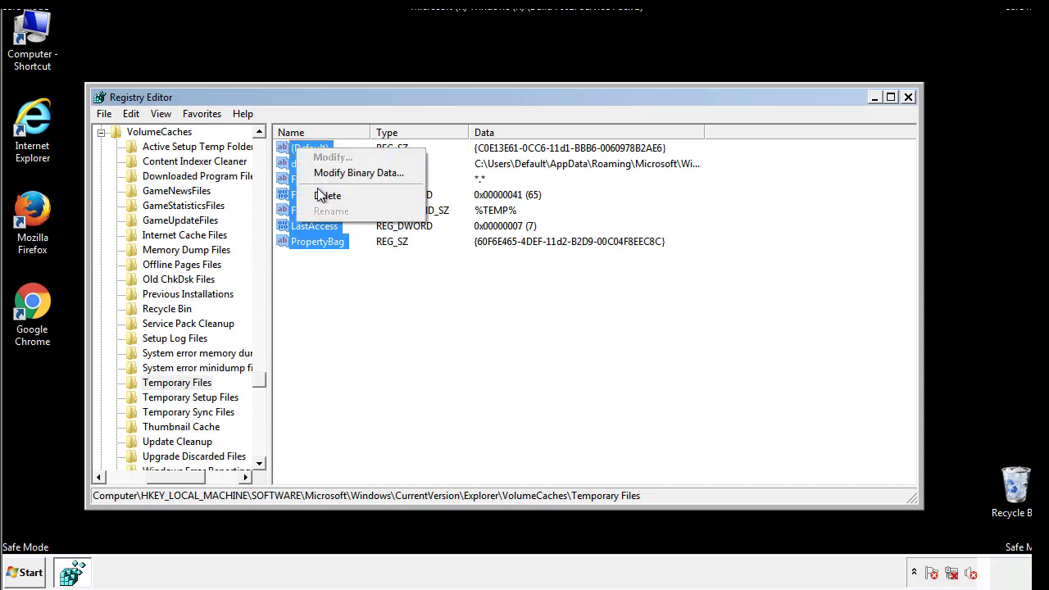
{"action": "left_click", "coordinate": [327, 195]}
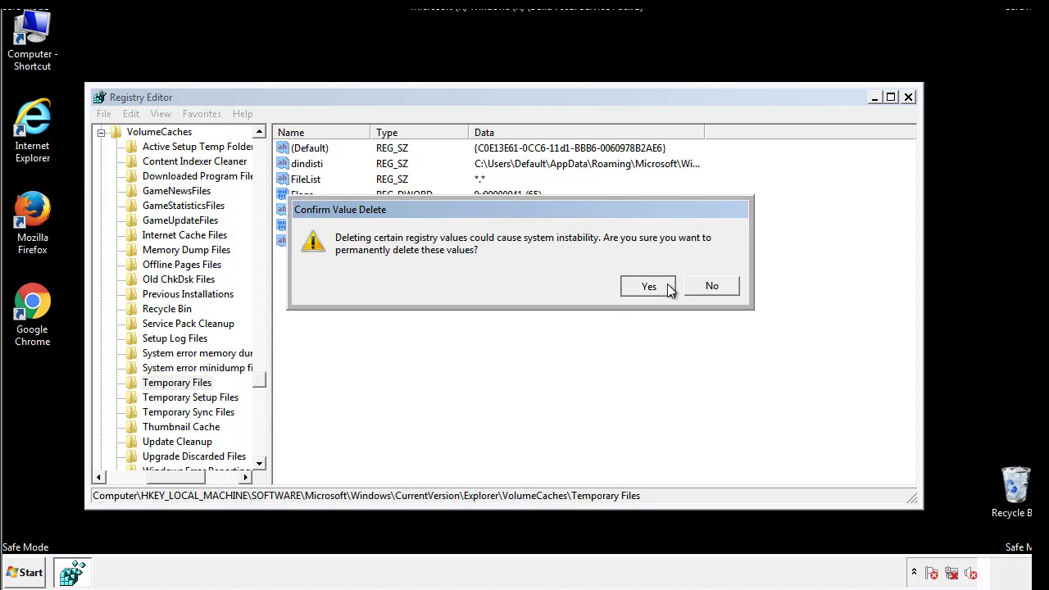
{"action": "left_click", "coordinate": [649, 285]}
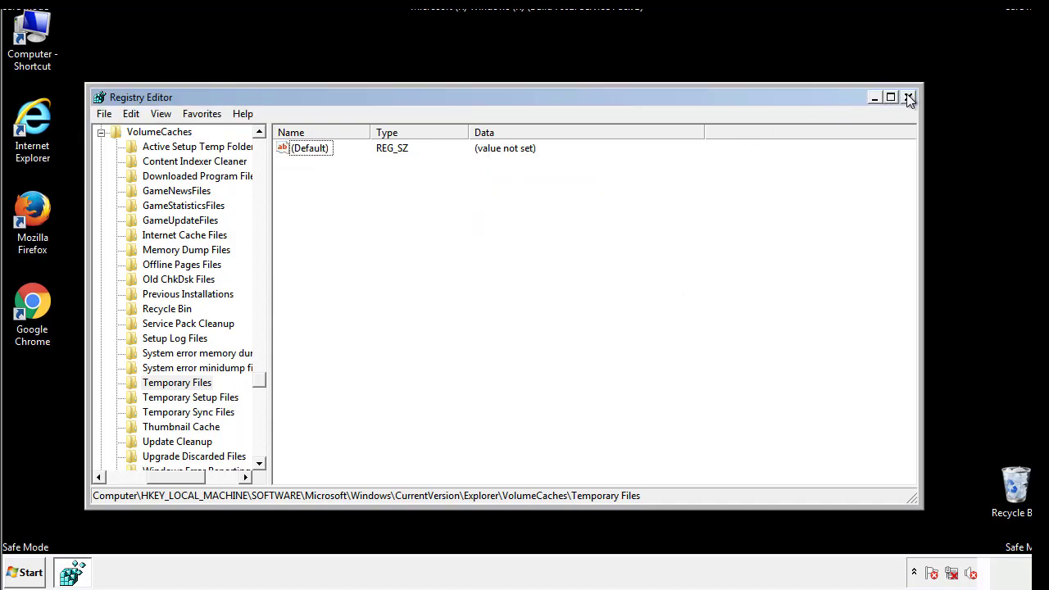
Close Registry Editor and launch System Configuration by searching msconfig from Start.
{"action": "left_click", "coordinate": [908, 97]}
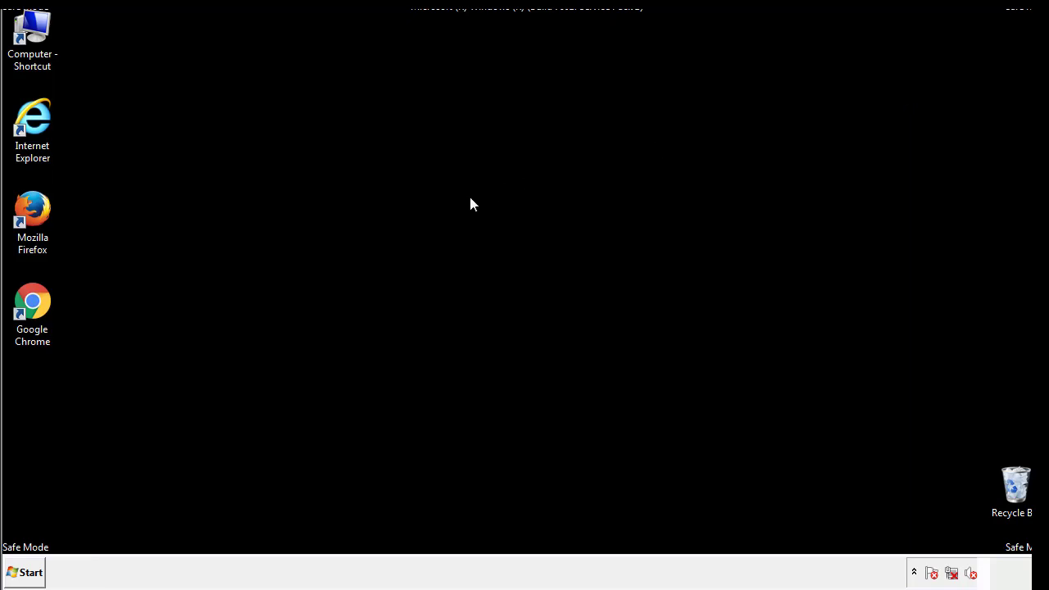
{"action": "mouse_move", "coordinate": [43, 411]}
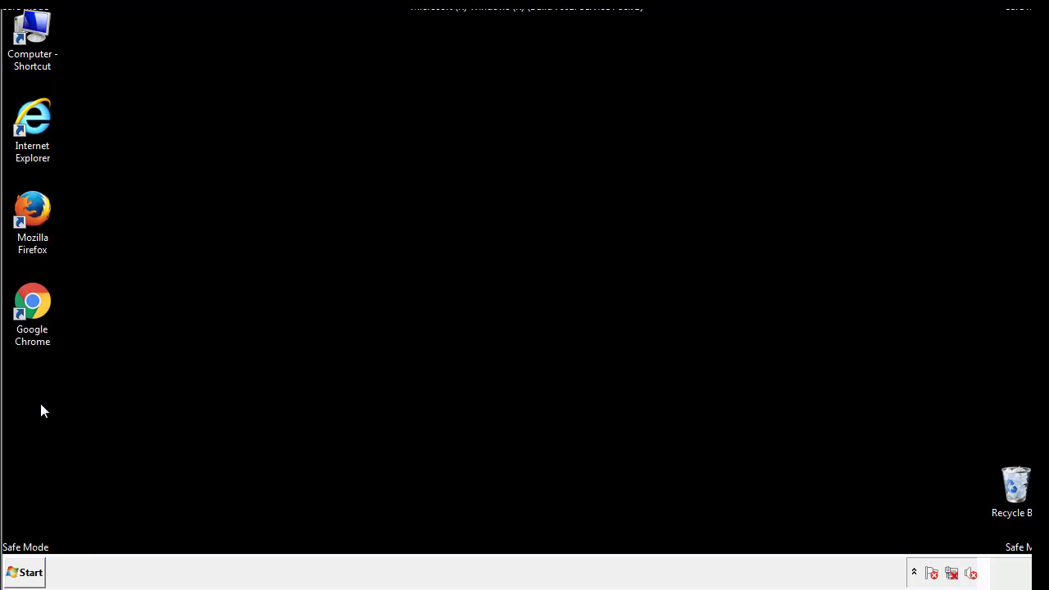
{"action": "left_click", "coordinate": [25, 572]}
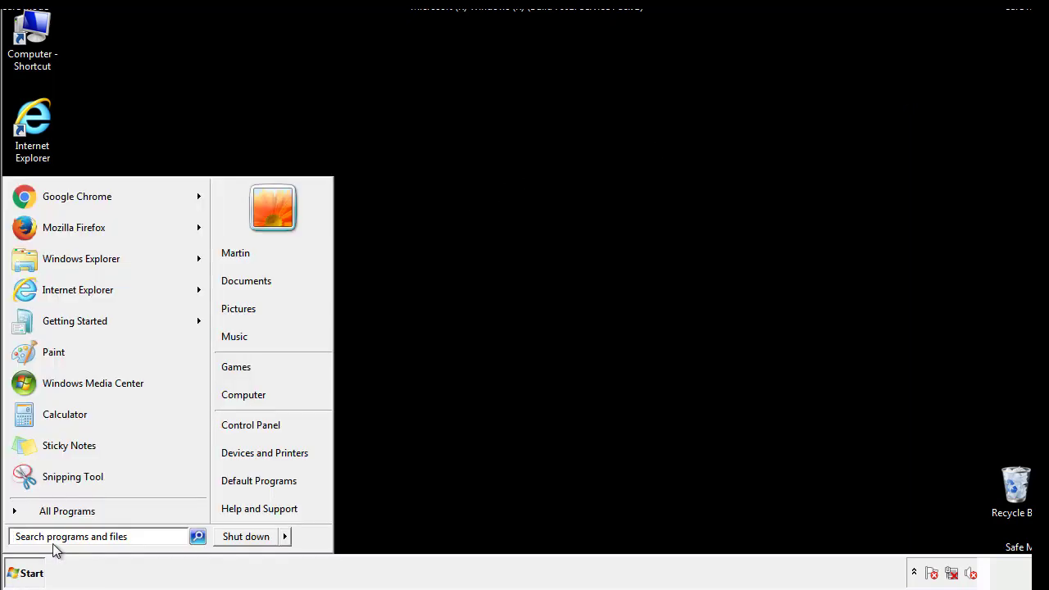
{"action": "type", "text": "mscon"}
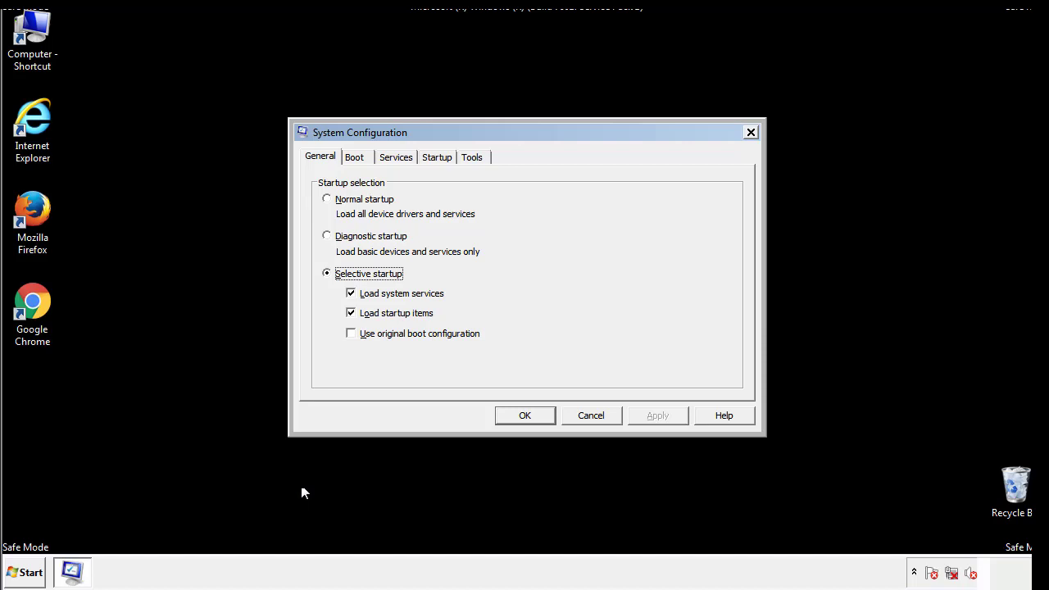
Uncheck Safe boot under Boot options on the Boot tab.
{"action": "left_click", "coordinate": [354, 157]}
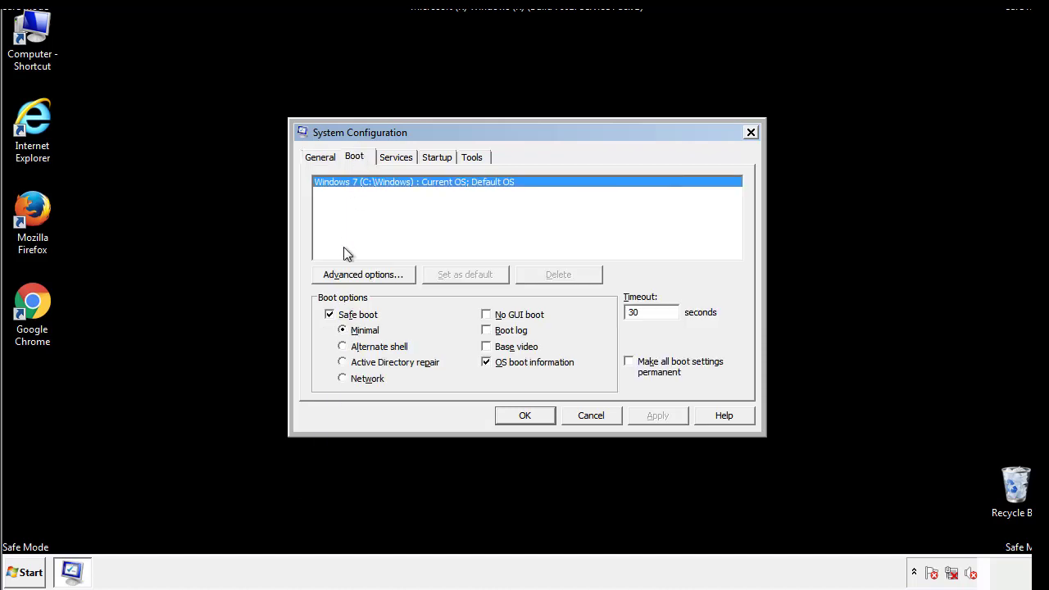
{"action": "left_click", "coordinate": [329, 314]}
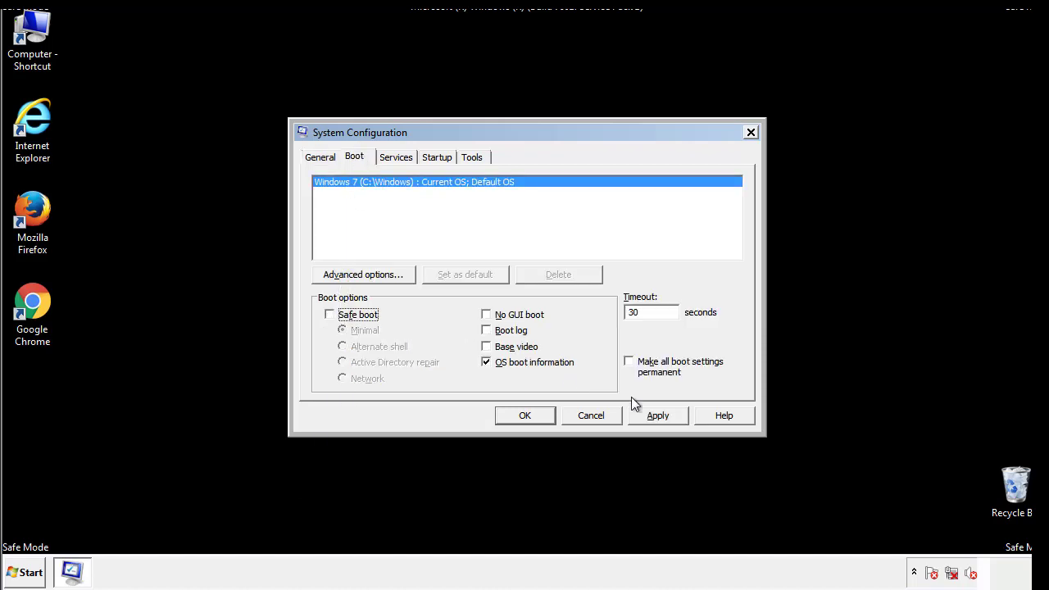